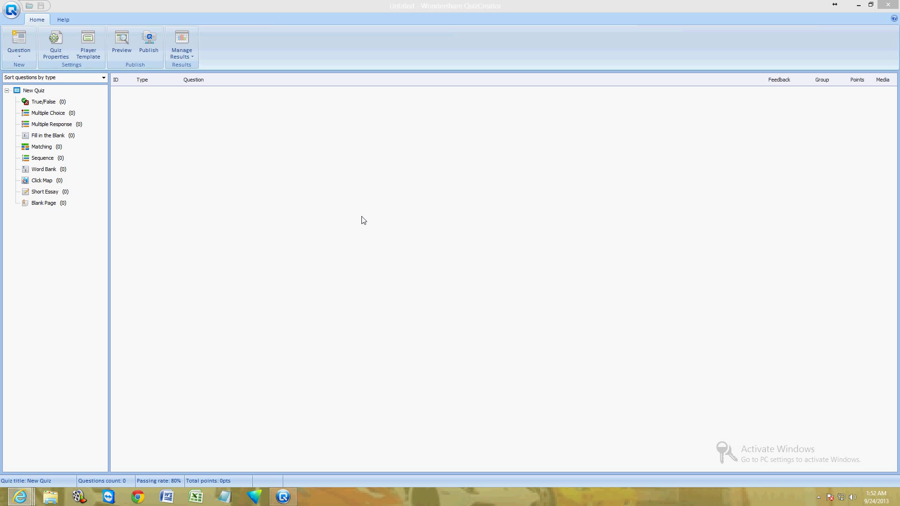
mouse_move(193, 186)
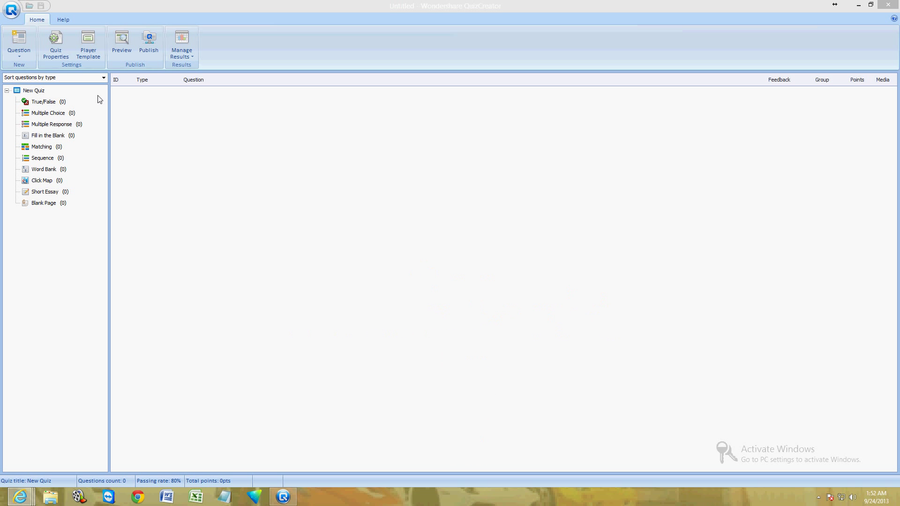
mouse_move(56, 43)
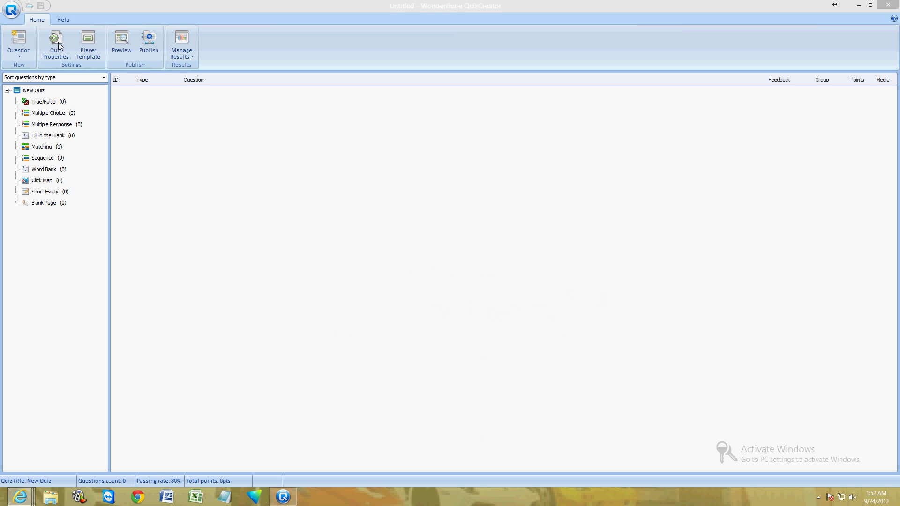
- In Quiz Properties, replace the title with 'Test' and enter 'testing 123' as the introduction
click(56, 46)
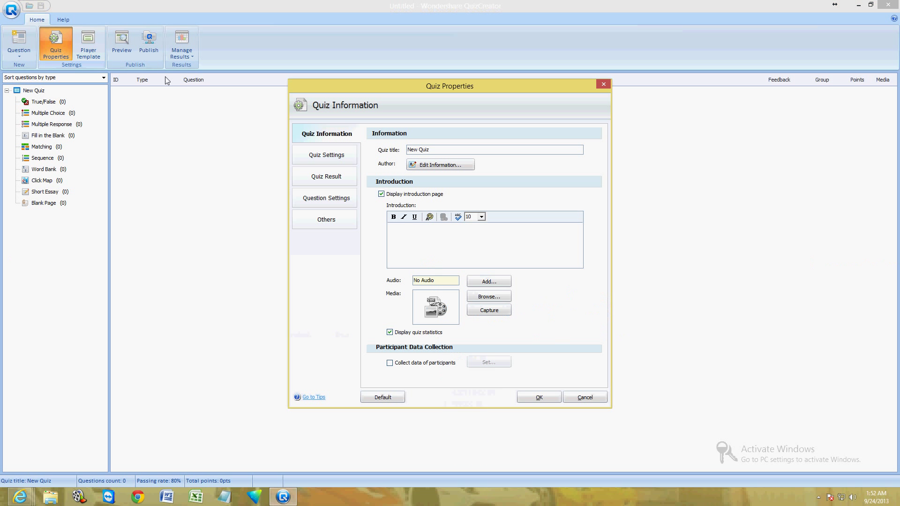
triple_click(494, 150)
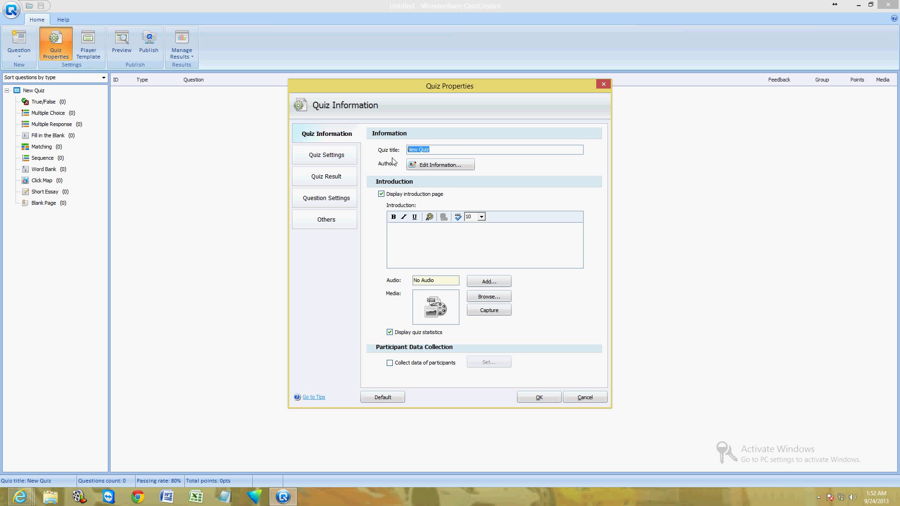
text(Test)
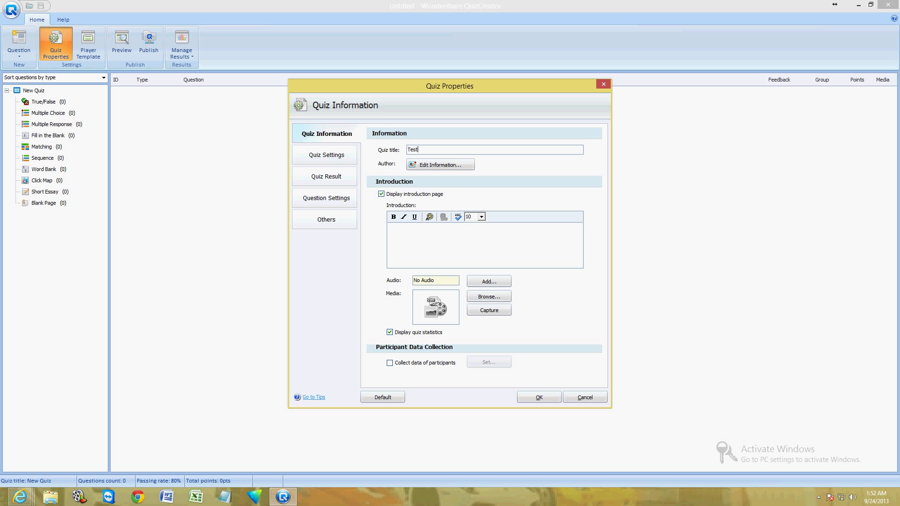
mouse_move(430, 231)
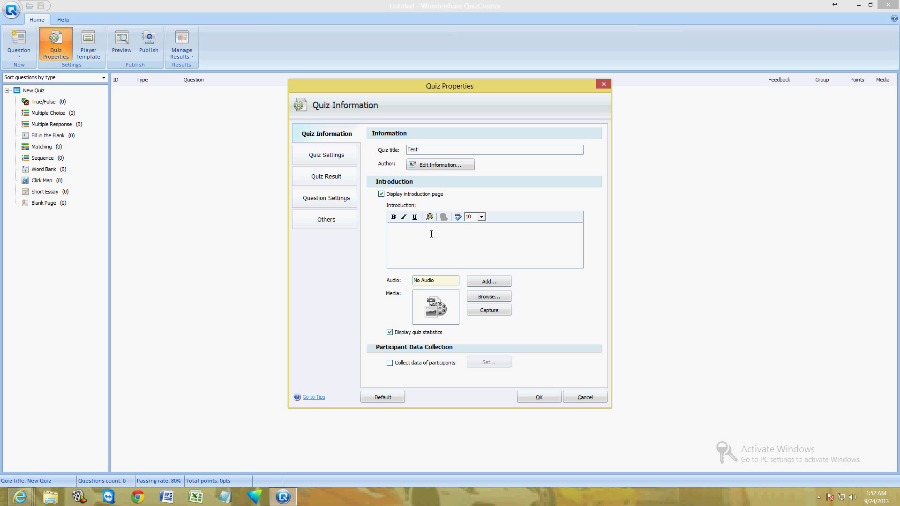
text(testing 123)
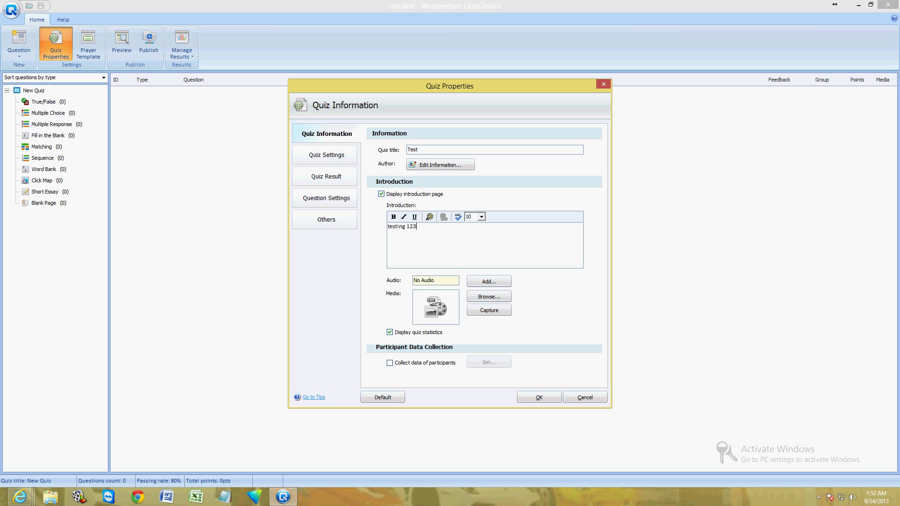
mouse_move(501, 305)
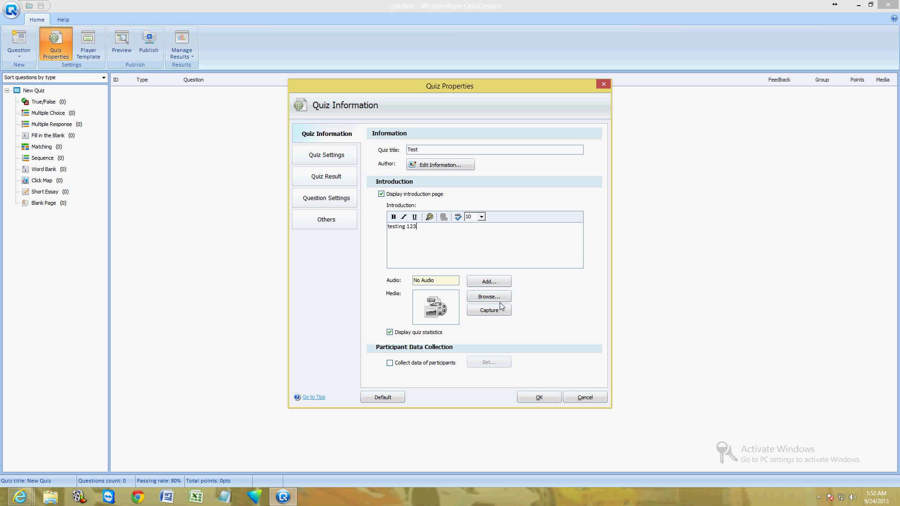
mouse_move(490, 293)
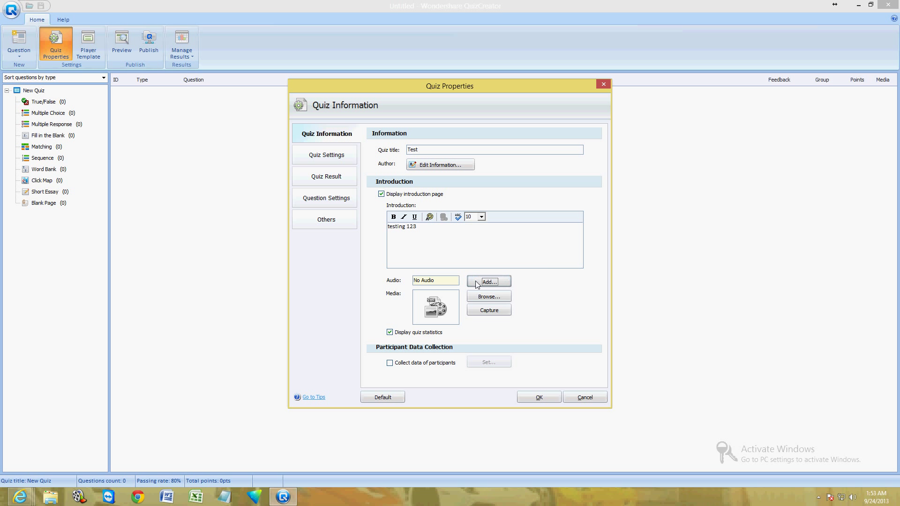
click(487, 281)
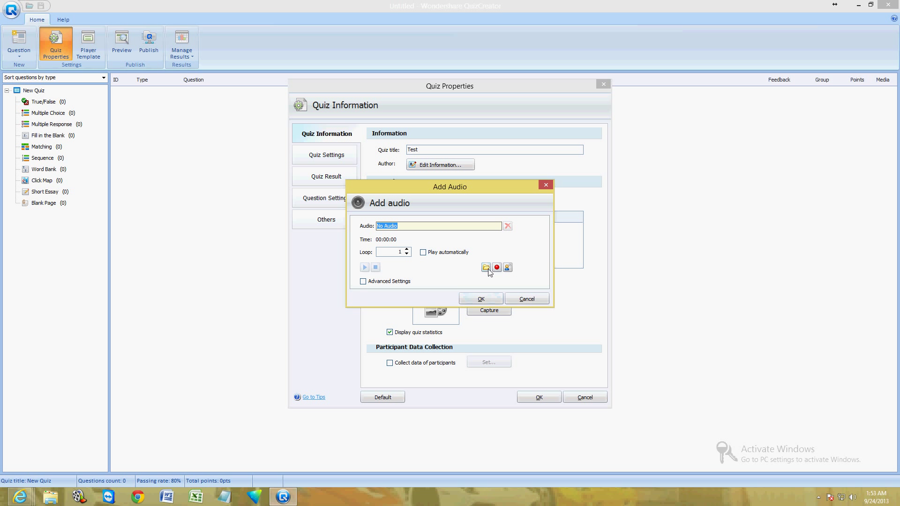
click(485, 267)
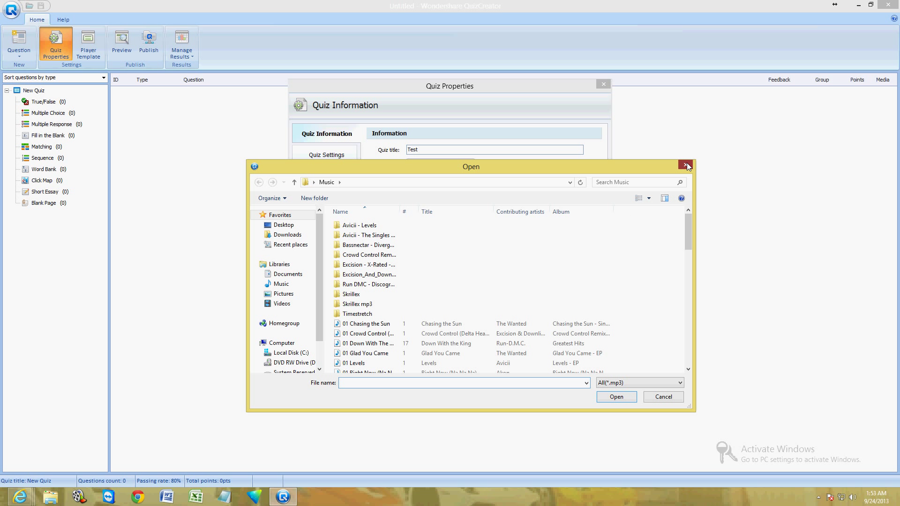
click(686, 167)
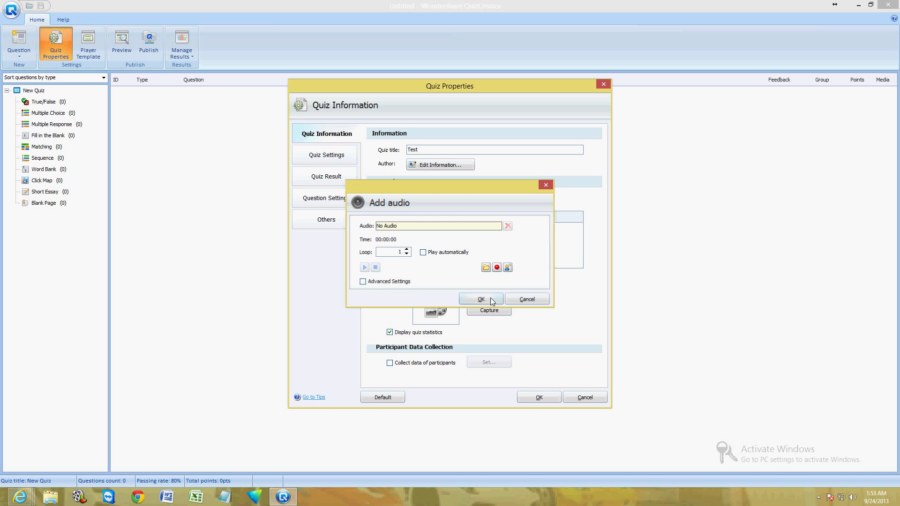
click(481, 299)
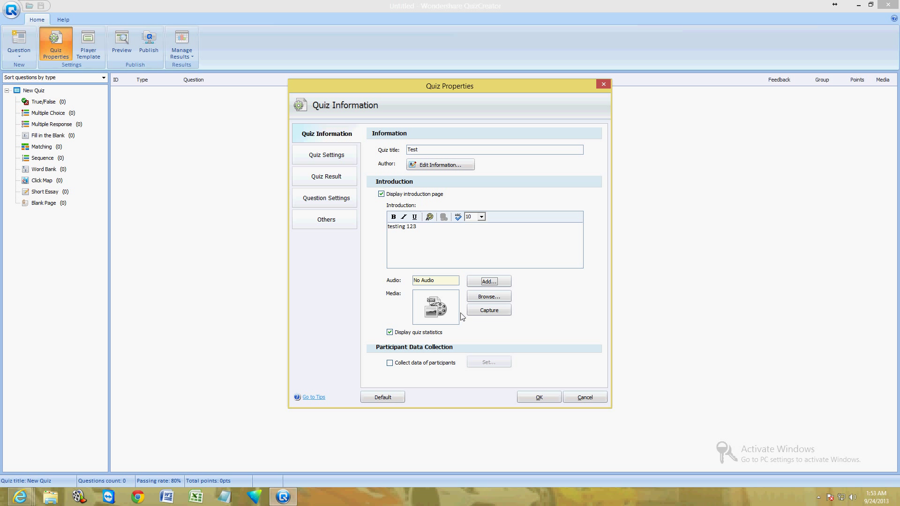
- Confirm the Quiz Properties so the quiz is named Test, then bring up the Player Template editor
click(537, 397)
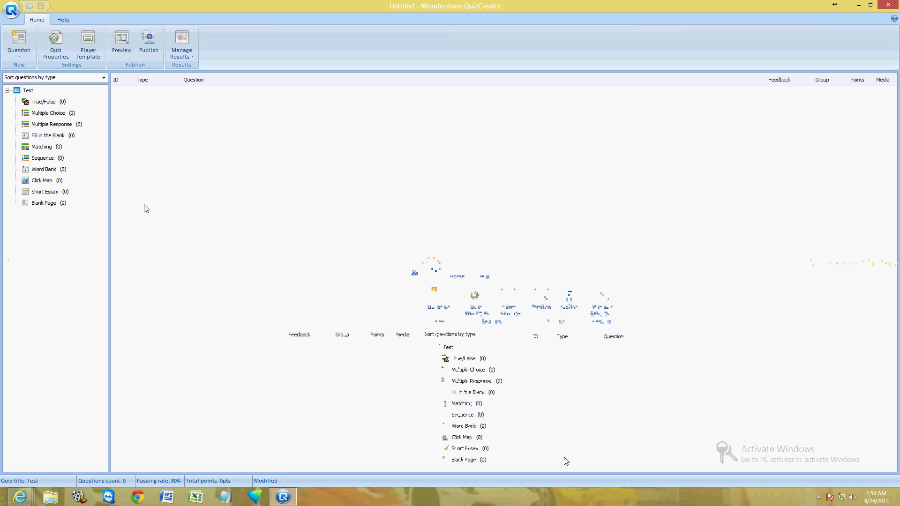
click(88, 45)
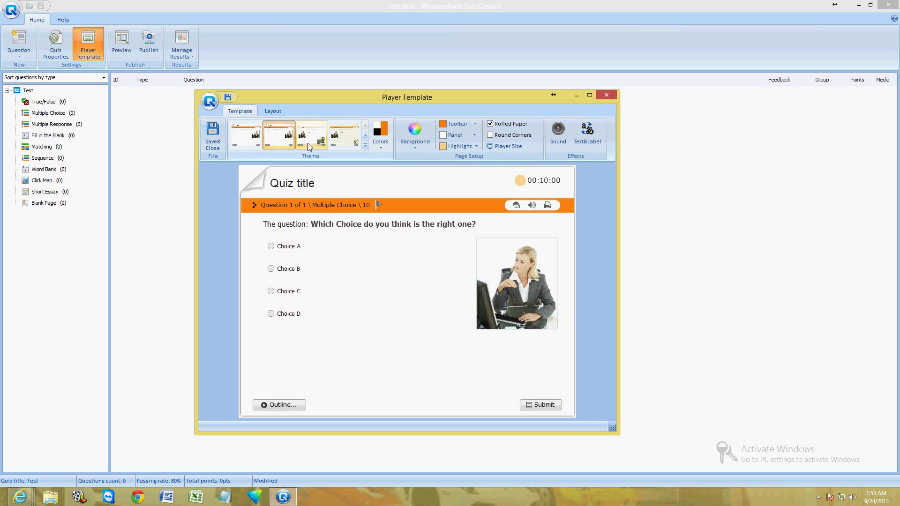
- Save and close the Player Template, returning to the quiz overview
click(311, 134)
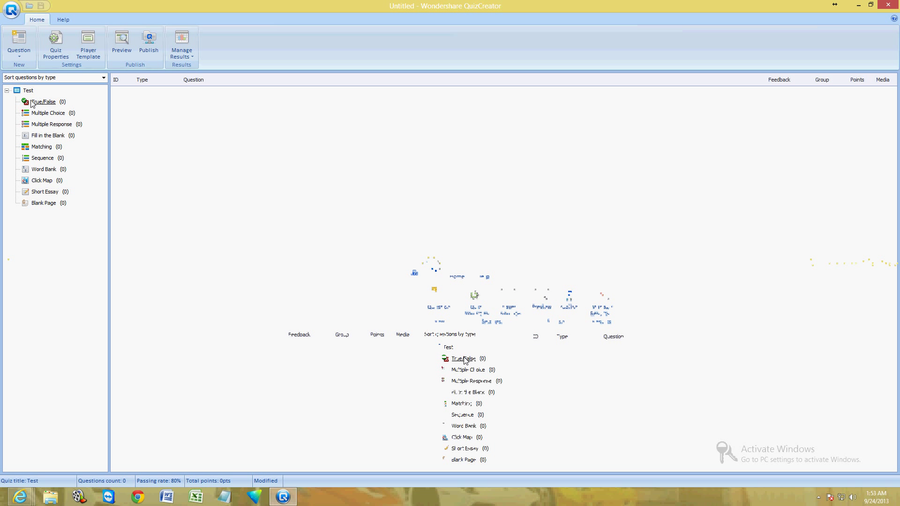
- Create a True/False question reading 'The north won the american civil war?'
click(44, 101)
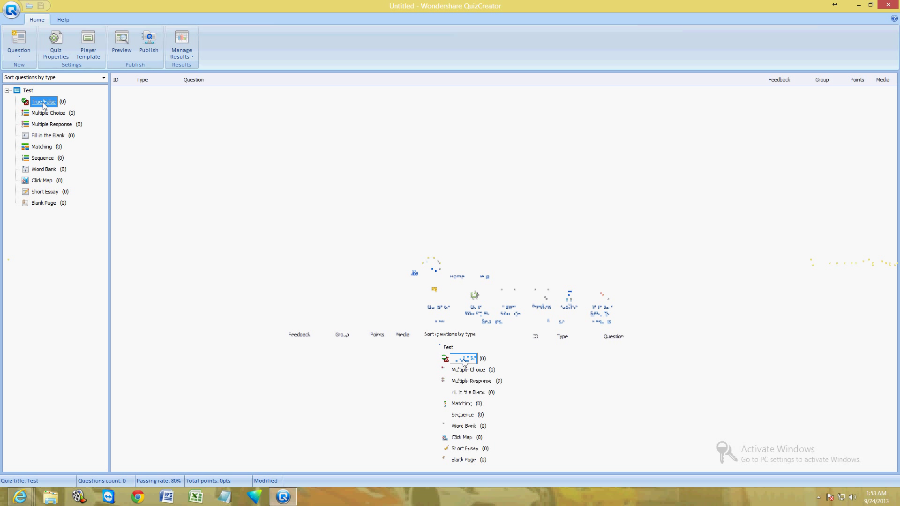
double_click(43, 102)
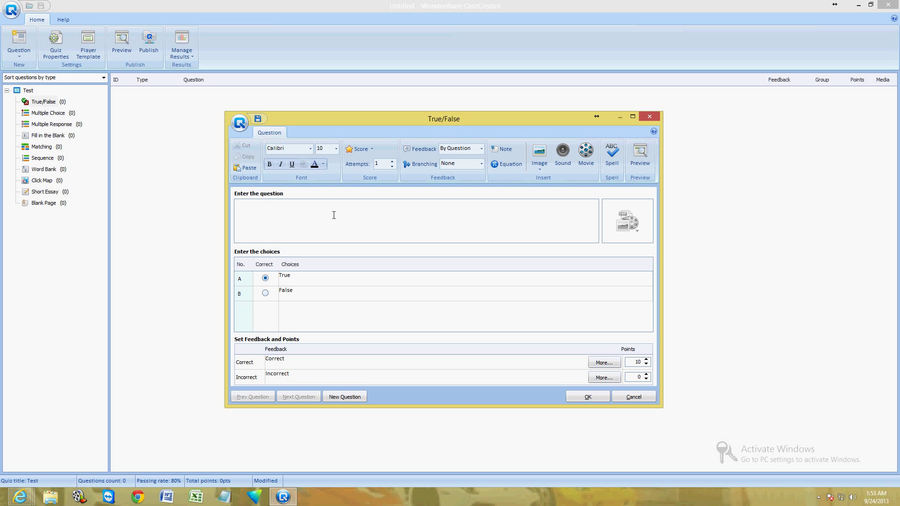
text(The n)
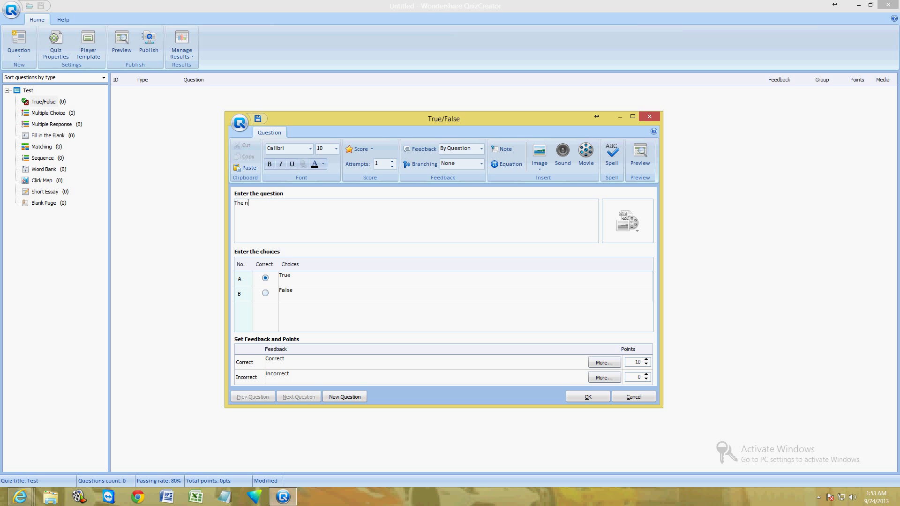
text(orth won)
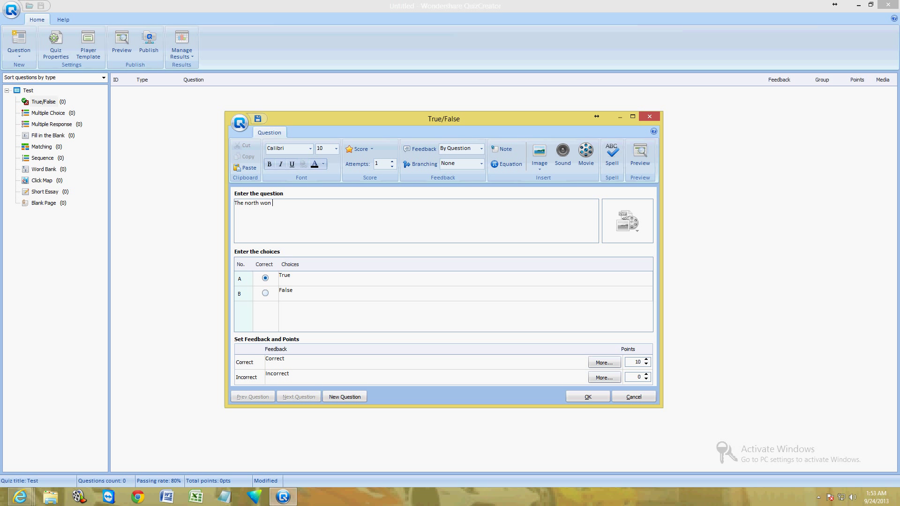
text(the)
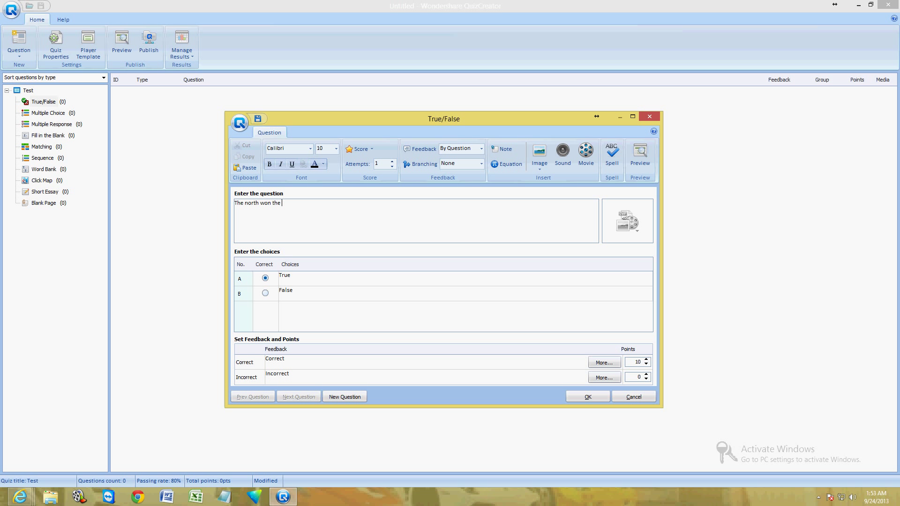
text(america)
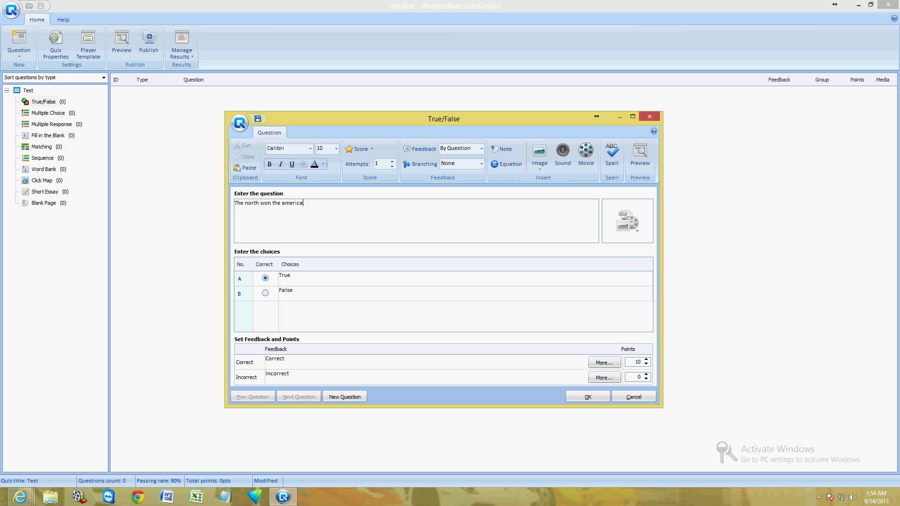
text(civil w)
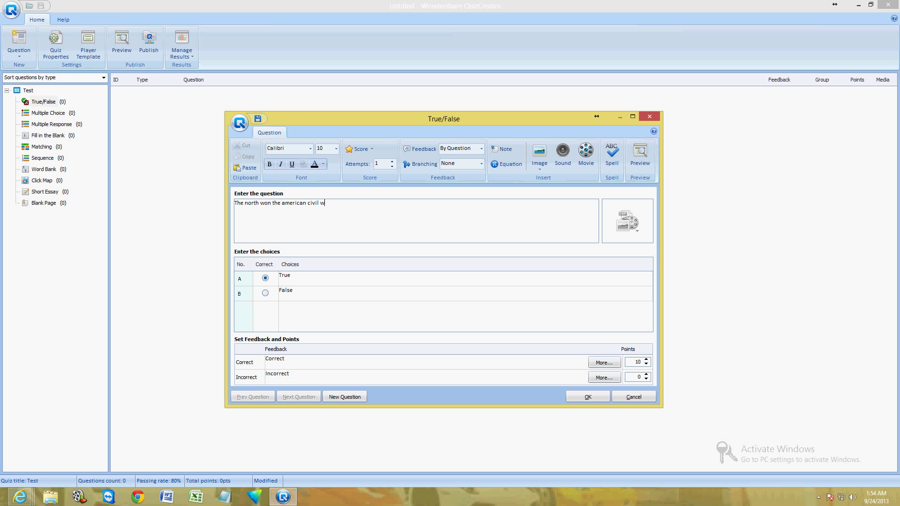
text(ar)
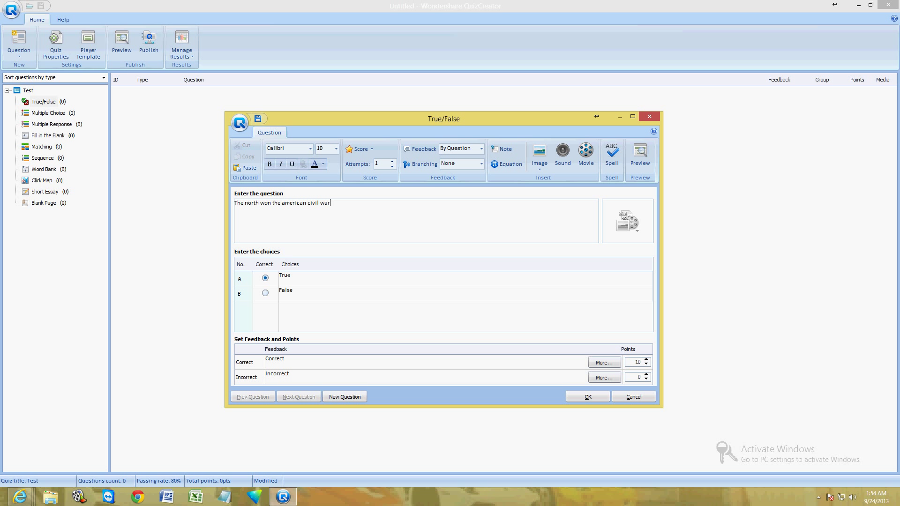
text(?)
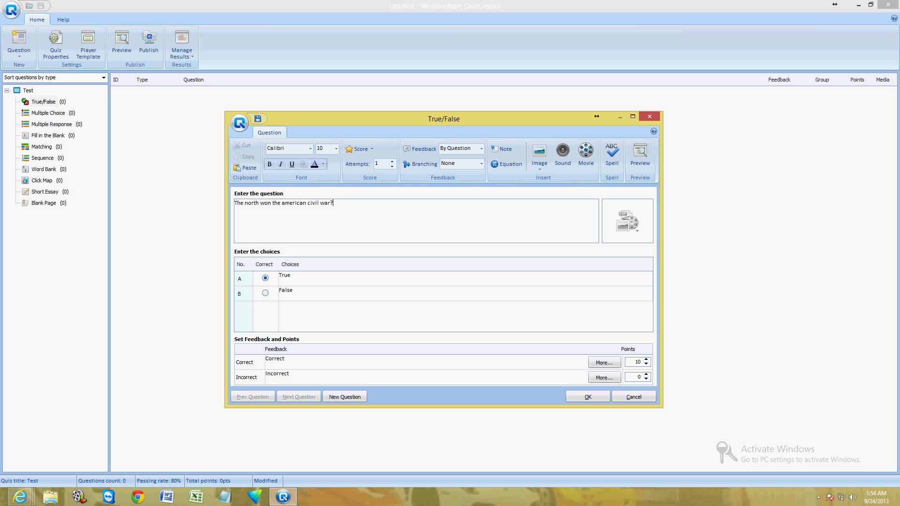
mouse_move(302, 209)
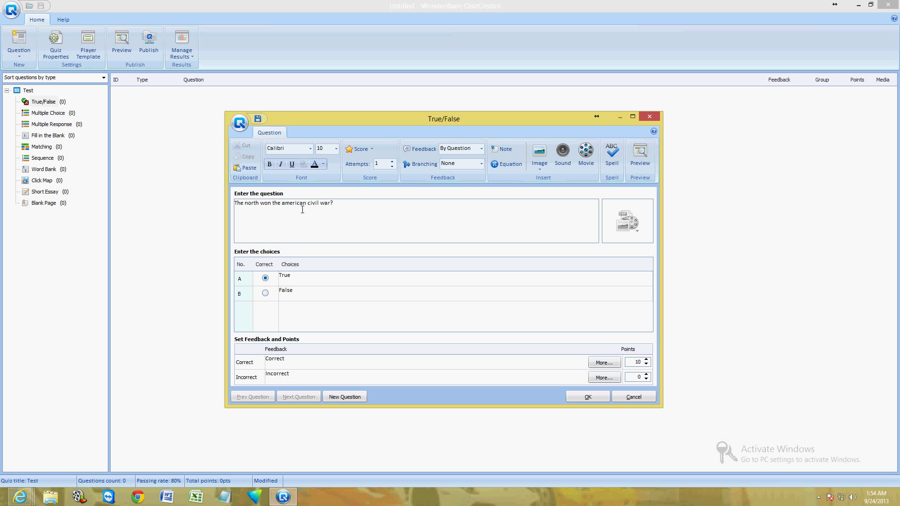
- Mark True as the correct answer and save the question into the quiz
click(264, 293)
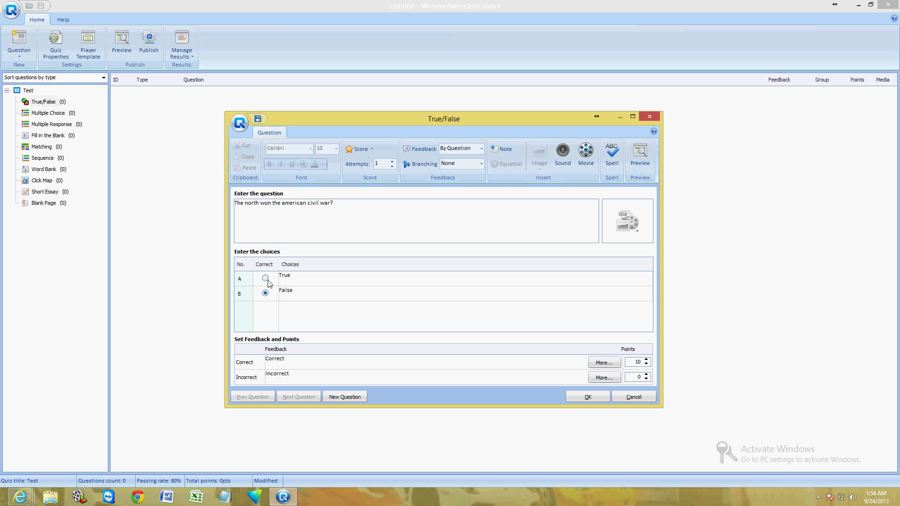
click(265, 279)
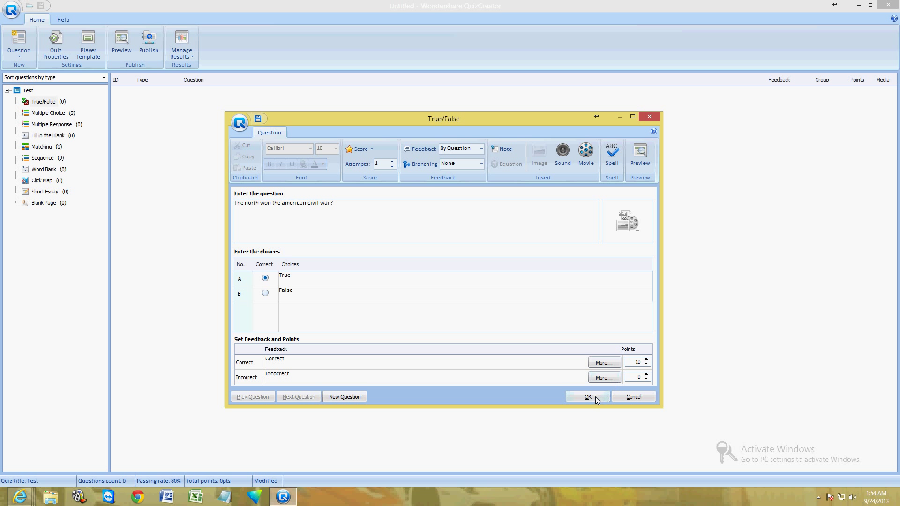
click(587, 397)
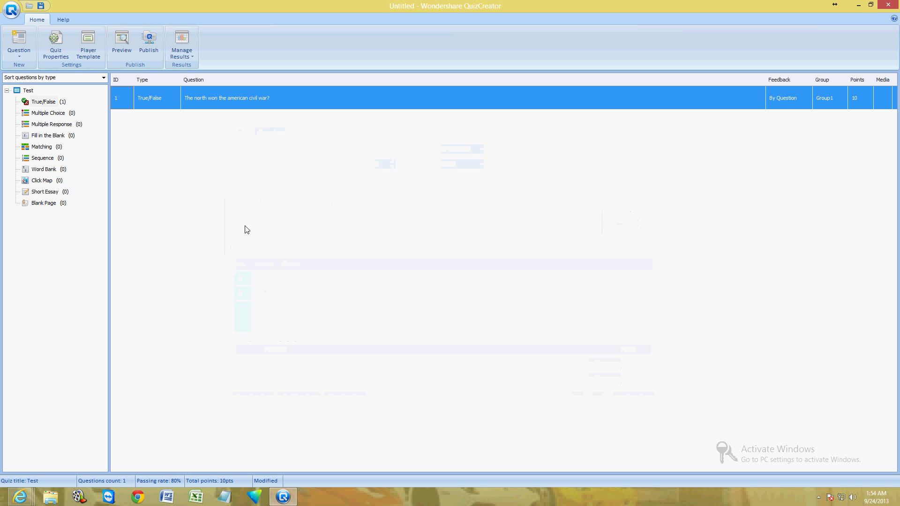
- Create a multiple-choice question asking how many continents are there in the world
click(48, 112)
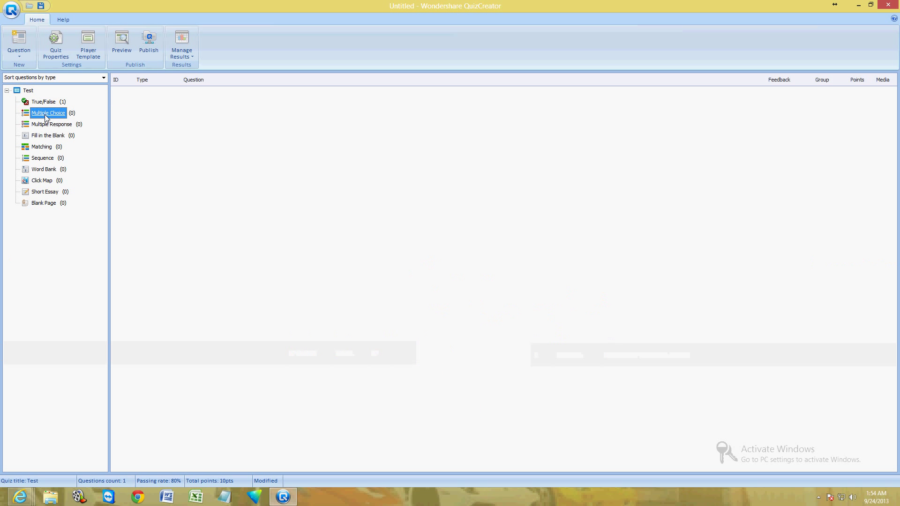
double_click(48, 113)
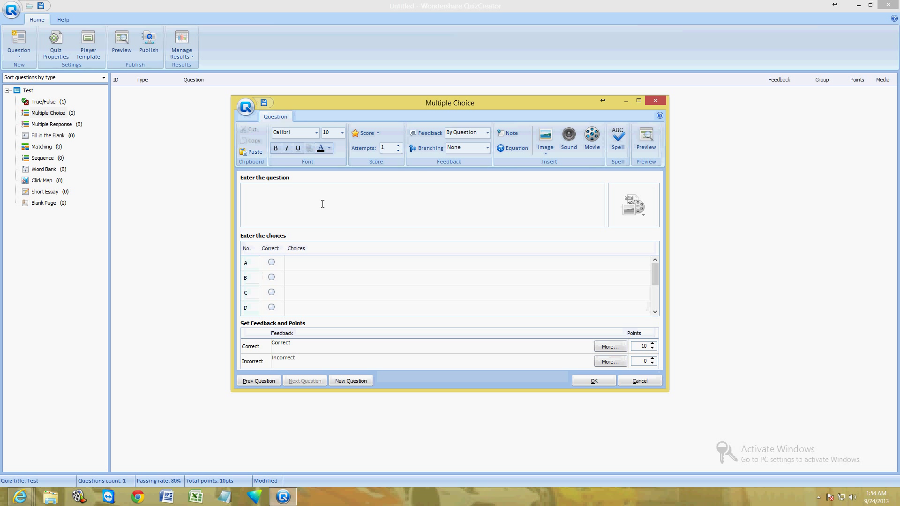
text(How m)
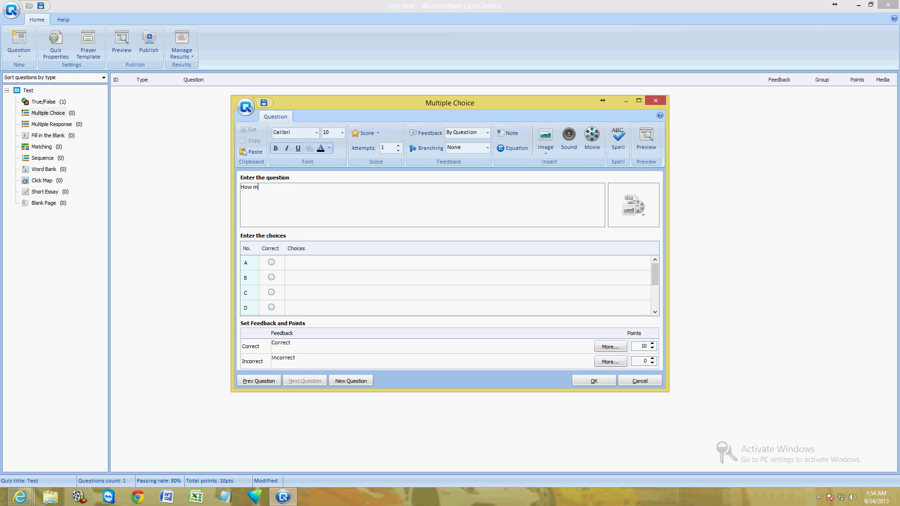
text(,any c)
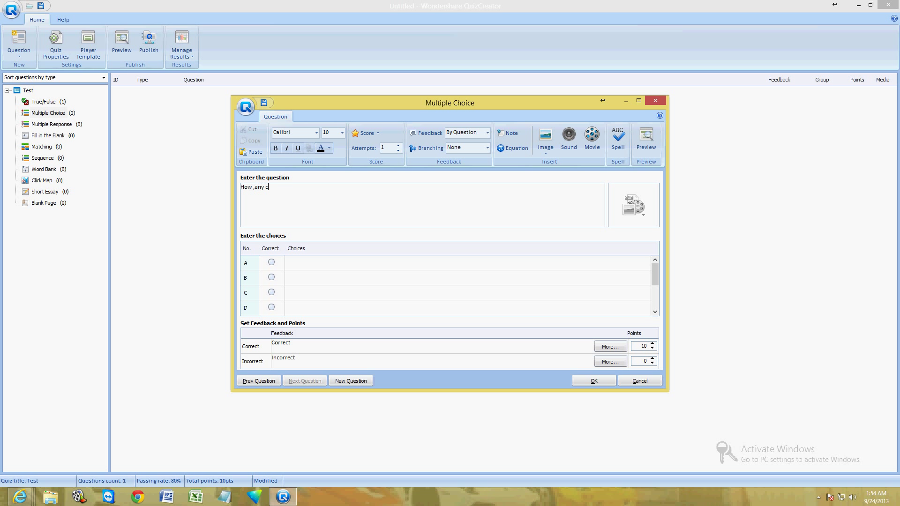
text(ontine)
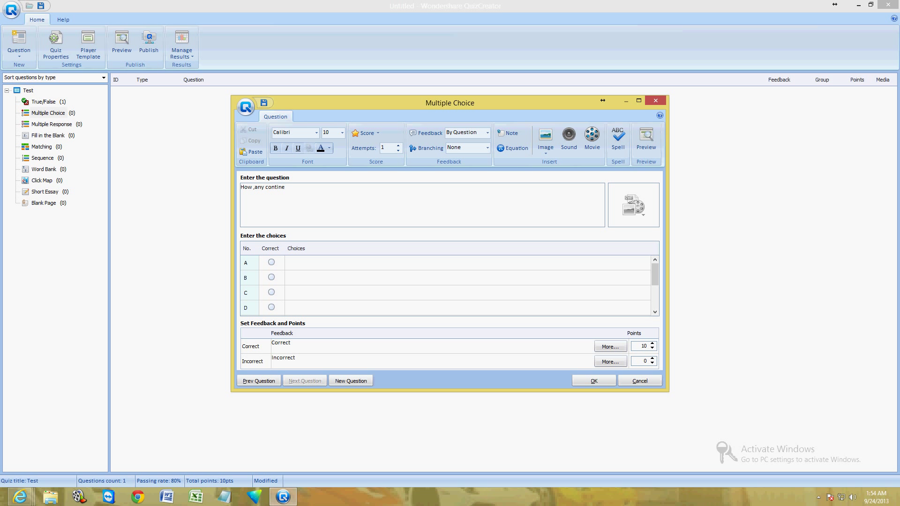
text(inents are there in the)
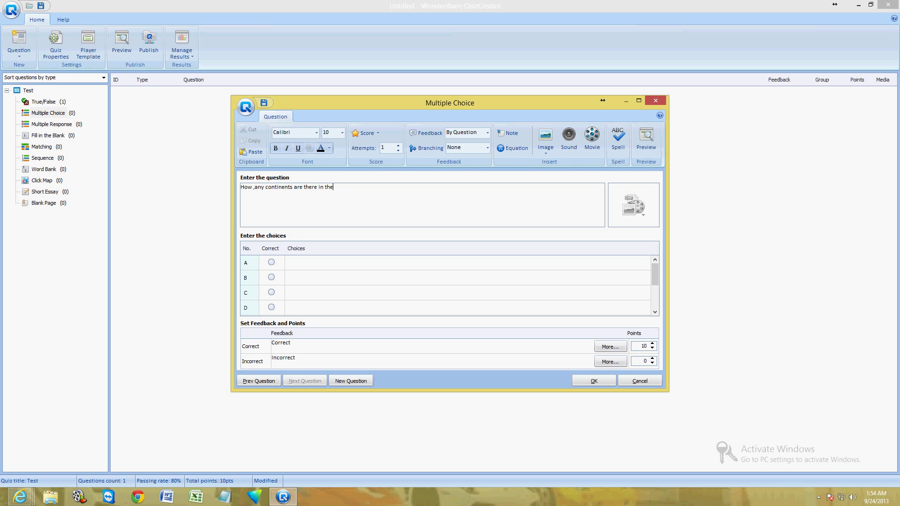
text(world?)
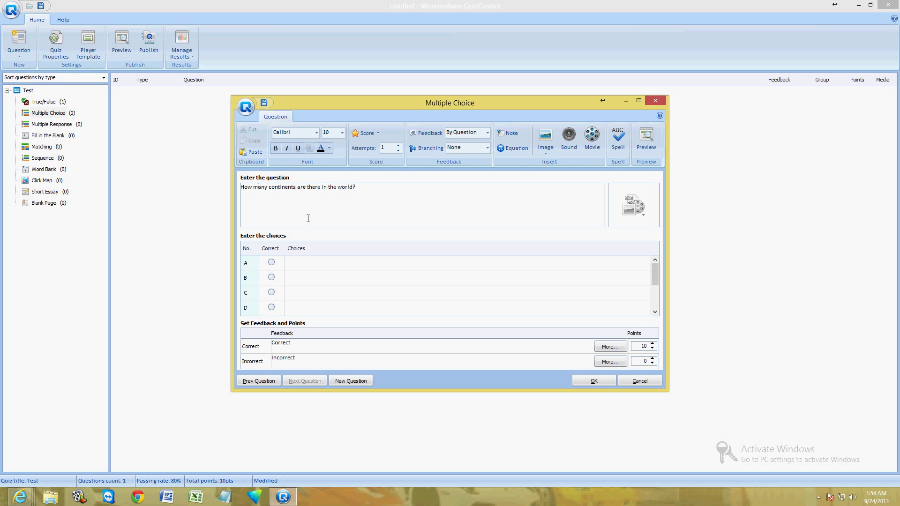
mouse_move(343, 191)
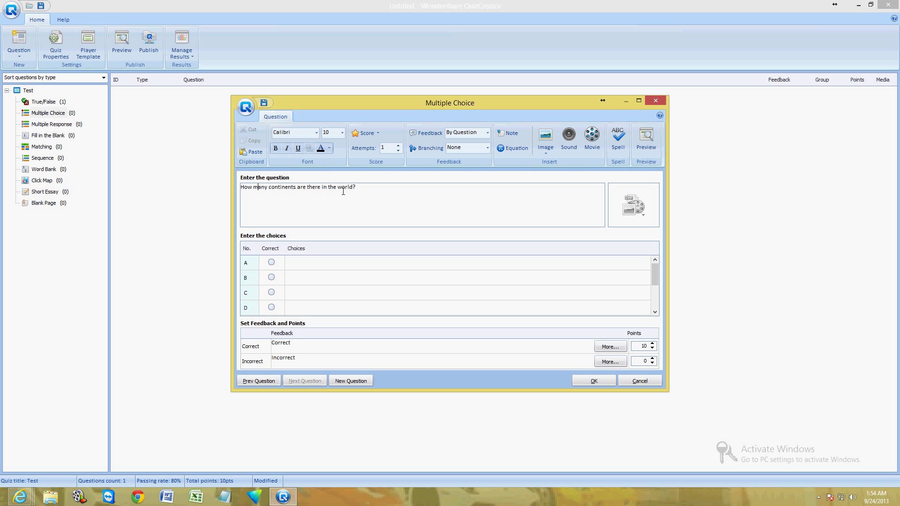
mouse_move(311, 288)
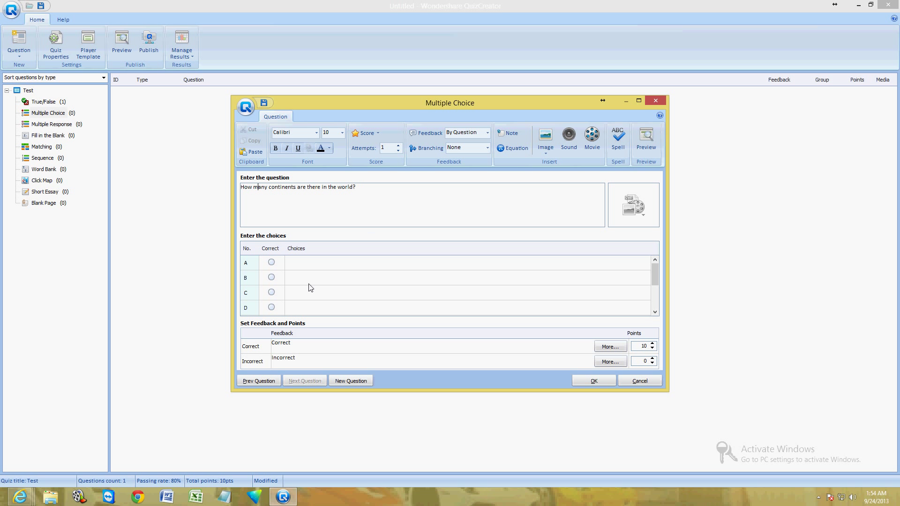
- Enter the answer choices, mark 7 as correct and save the question into the quiz
click(465, 263)
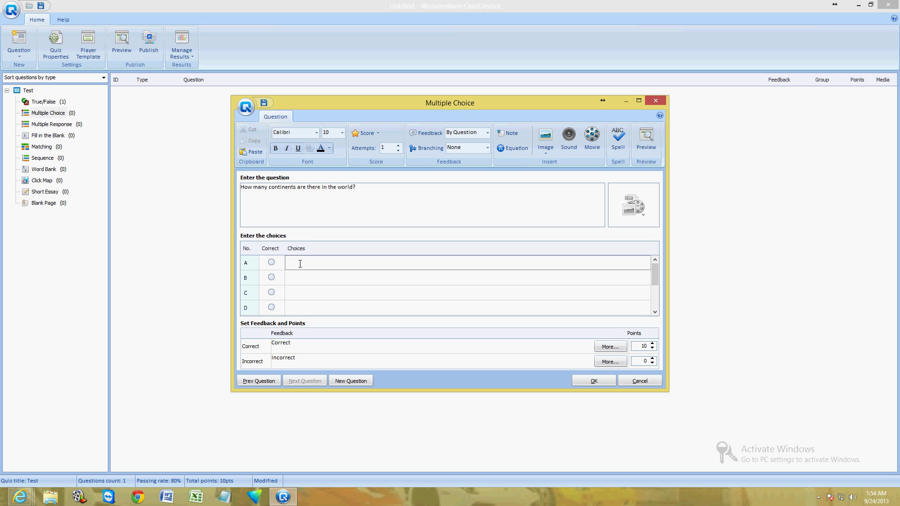
text(1)
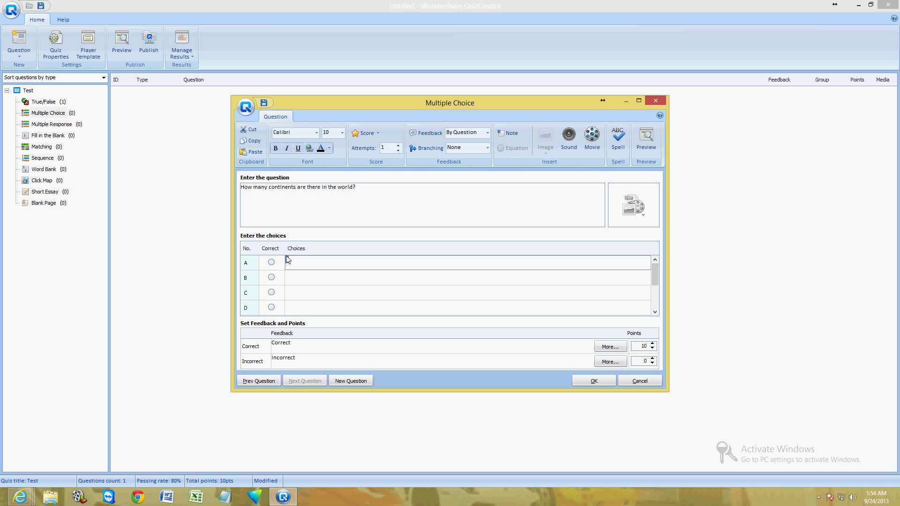
text(3)
click(466, 308)
text(7)
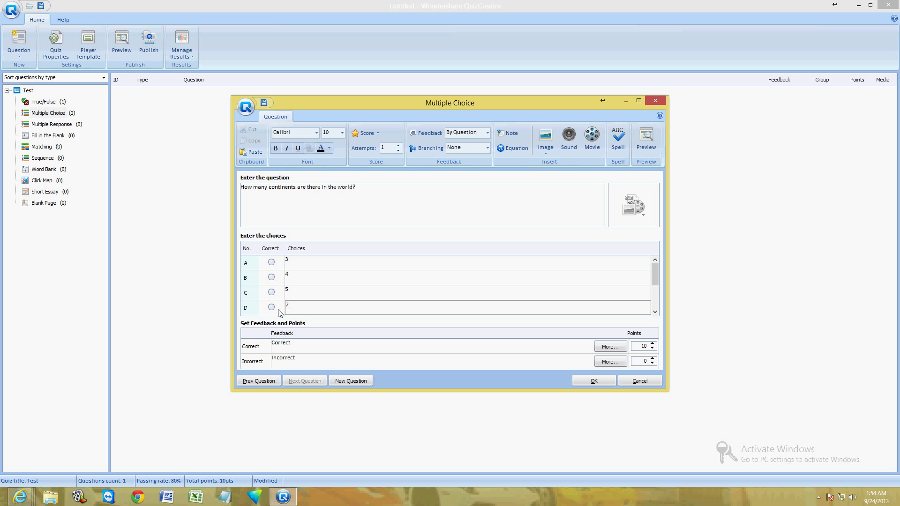
click(270, 307)
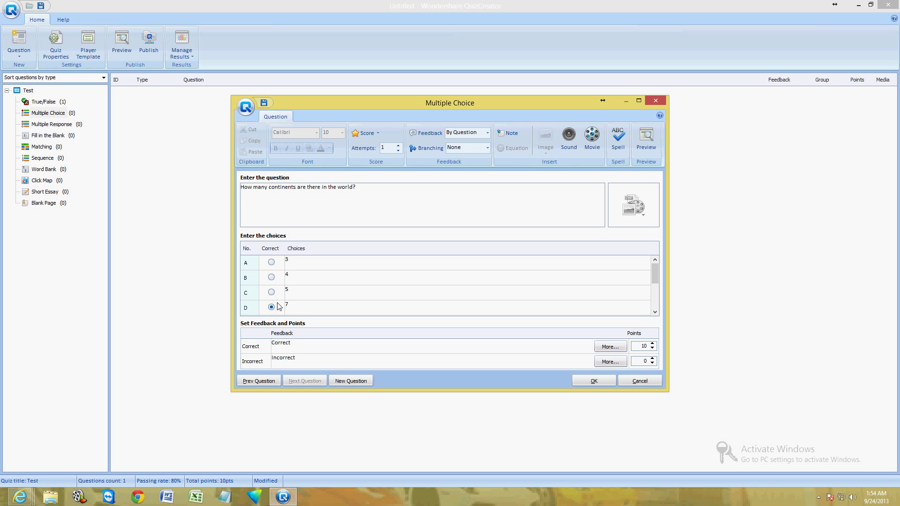
mouse_move(610, 390)
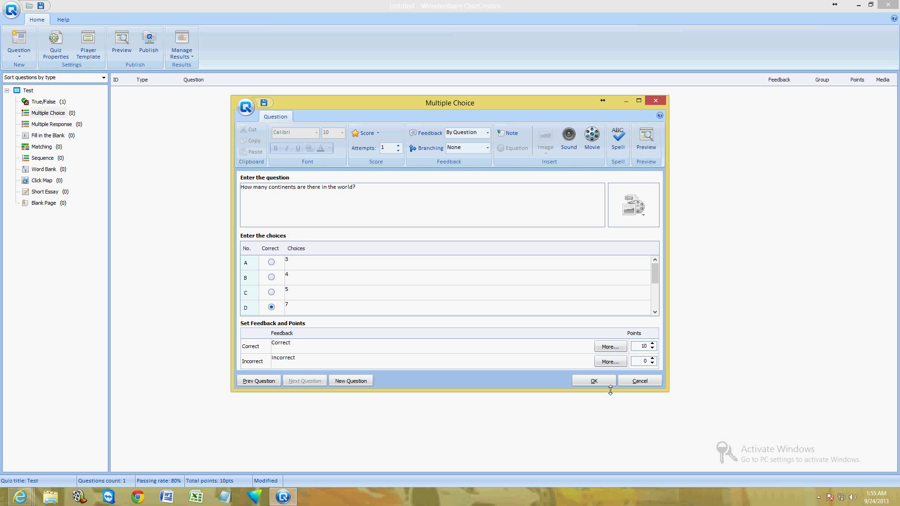
click(592, 381)
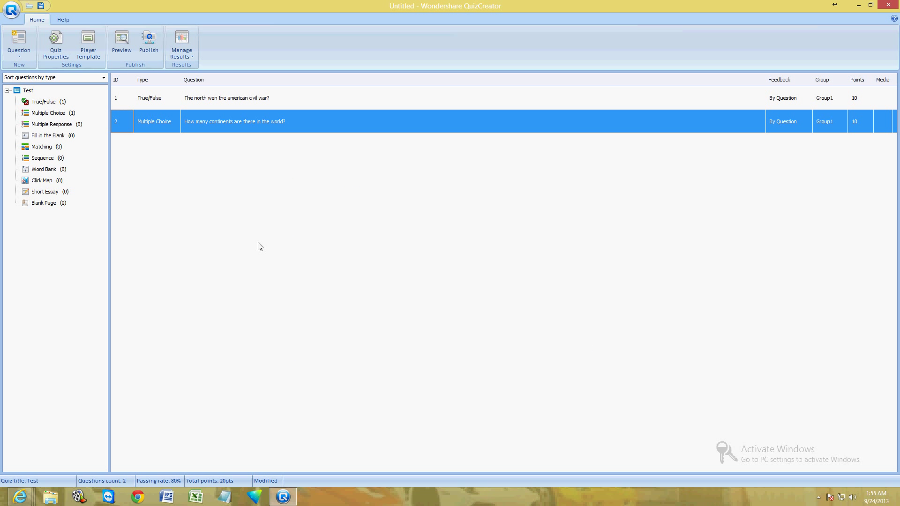
- Launch the quiz preview in Quiz Viewer and start taking it
click(121, 43)
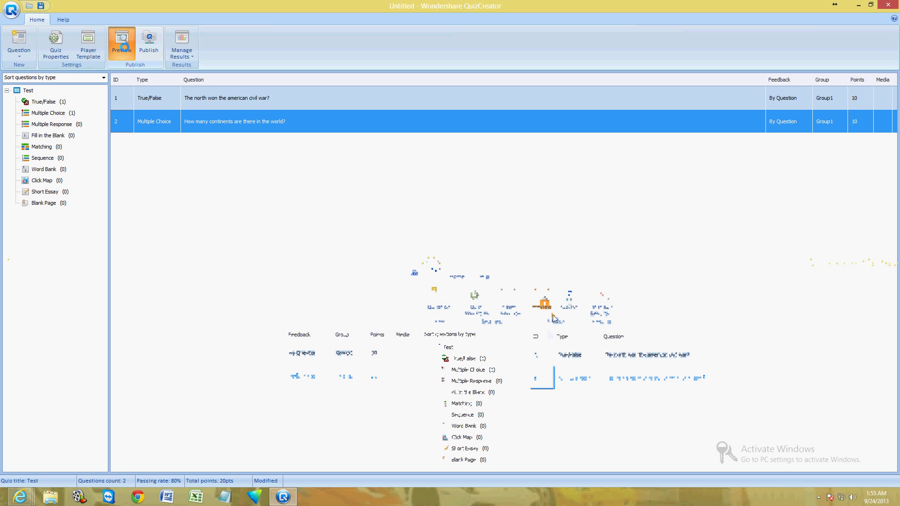
click(121, 43)
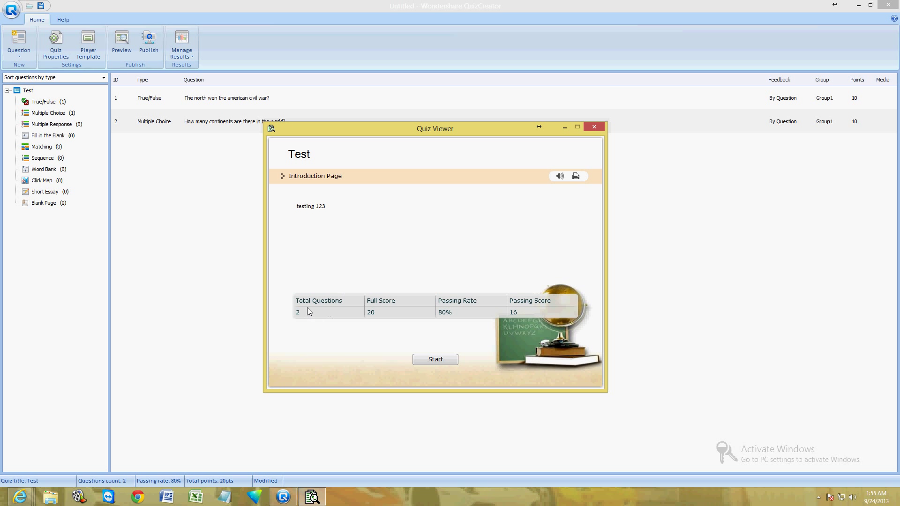
mouse_move(386, 318)
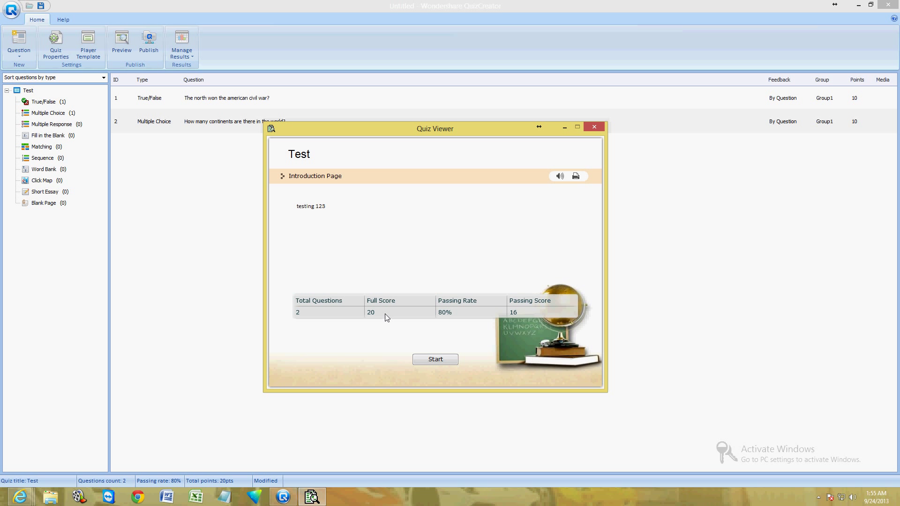
mouse_move(453, 313)
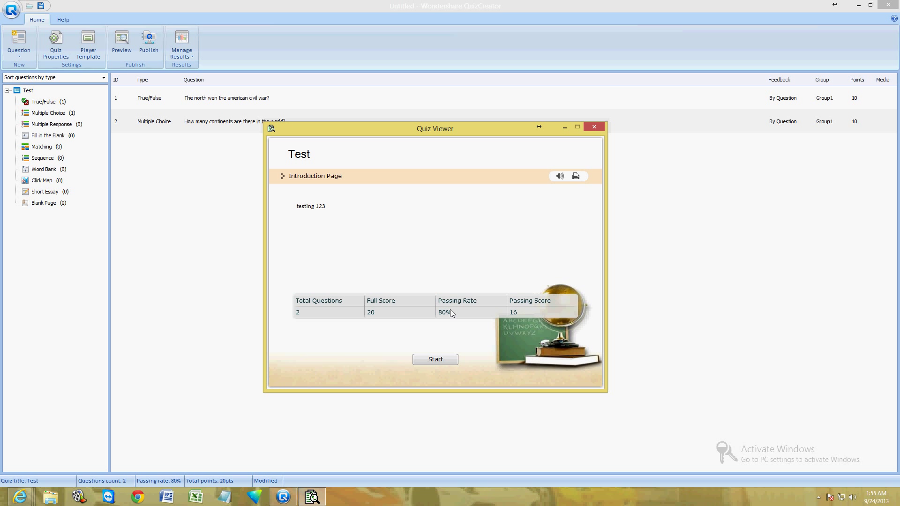
mouse_move(445, 160)
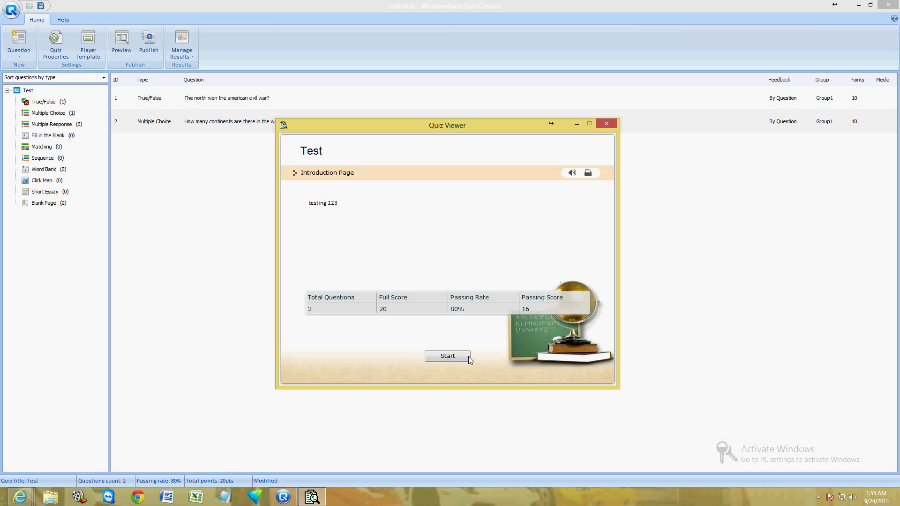
click(447, 356)
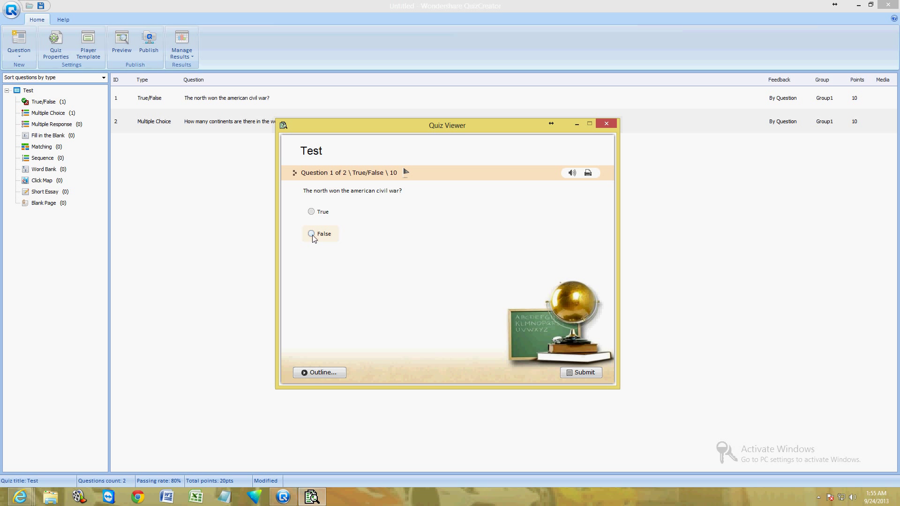
- Answer False to question 1 and 7 to question 2, dismissing each feedback message
click(311, 233)
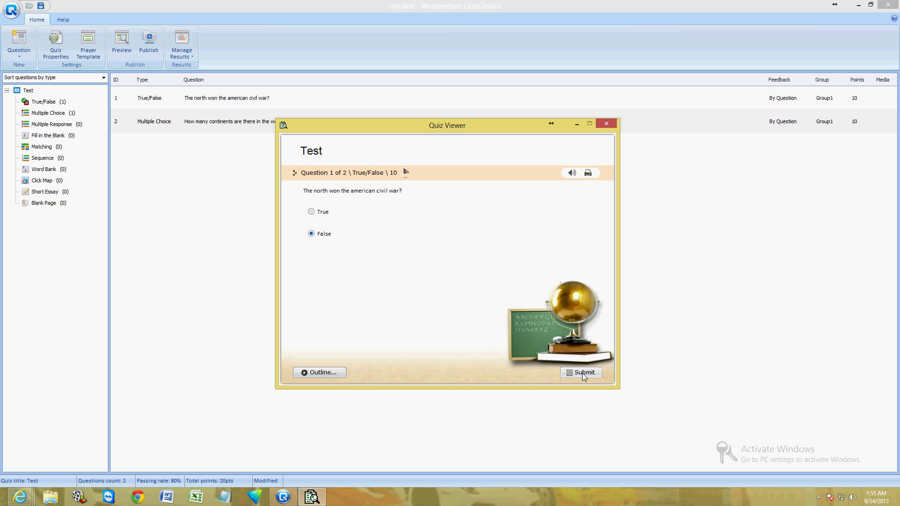
click(580, 372)
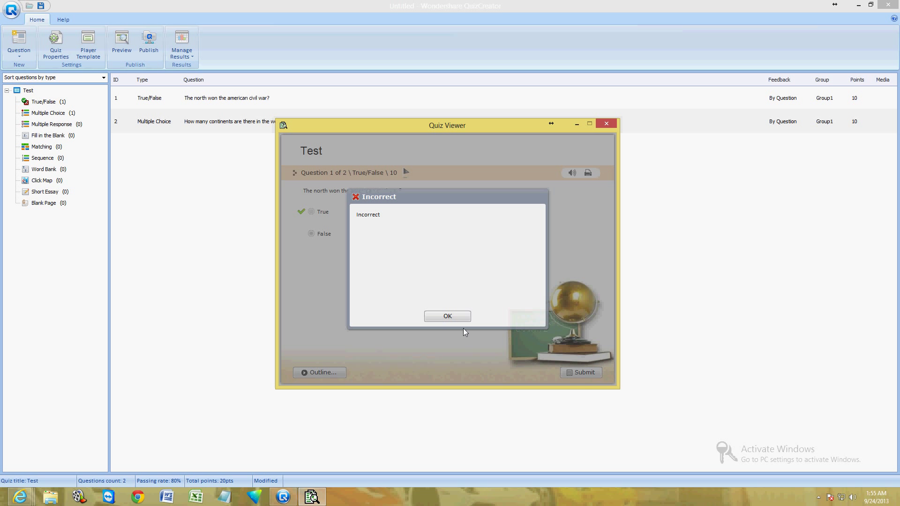
click(447, 316)
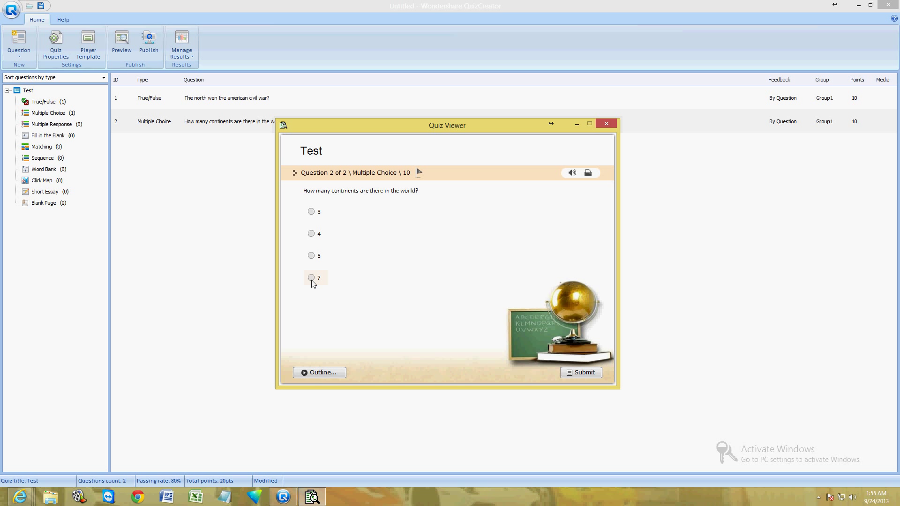
click(580, 373)
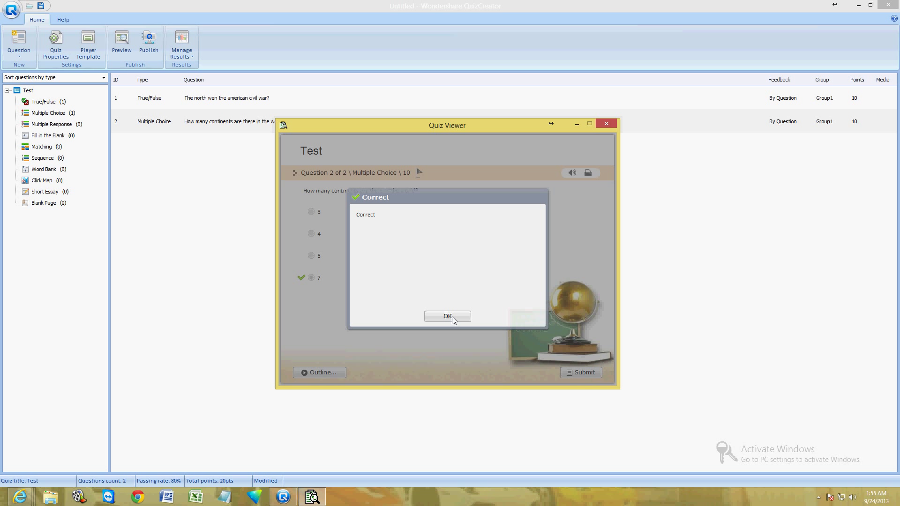
click(447, 316)
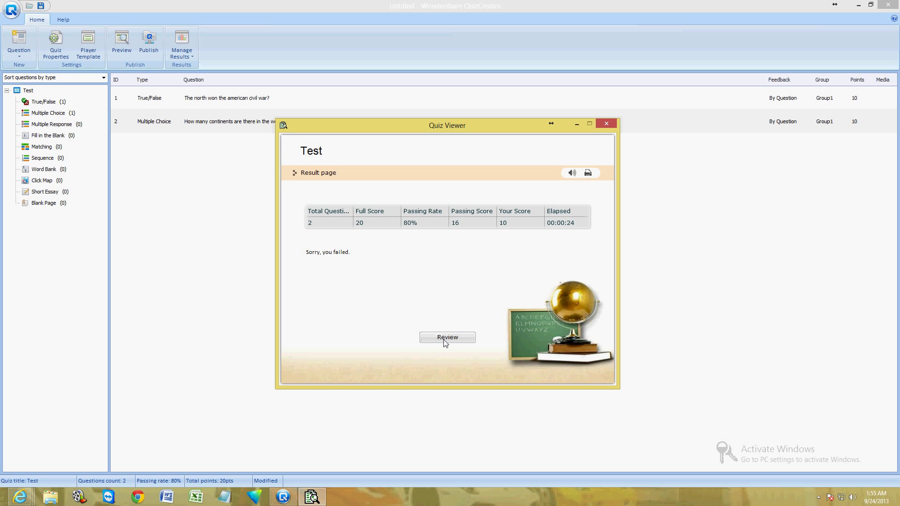
- Review both submitted answers, then close the Quiz Viewer preview
click(446, 337)
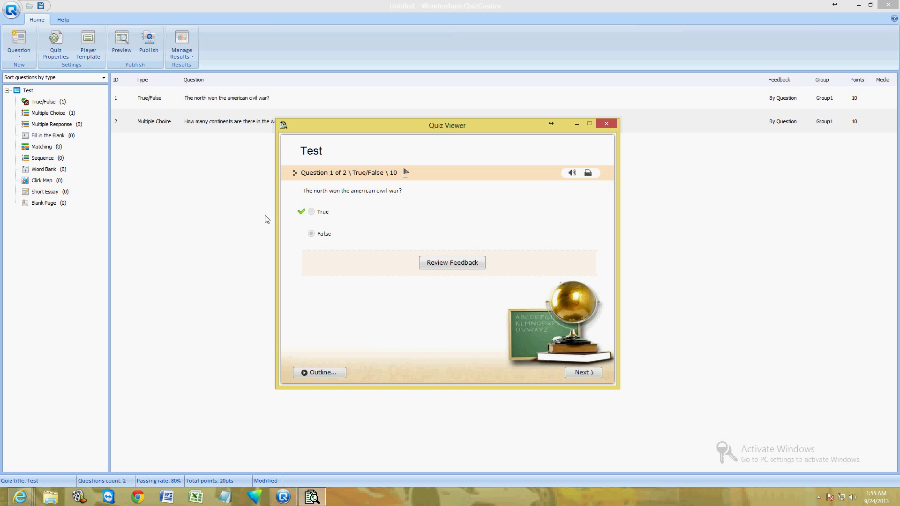
mouse_move(434, 236)
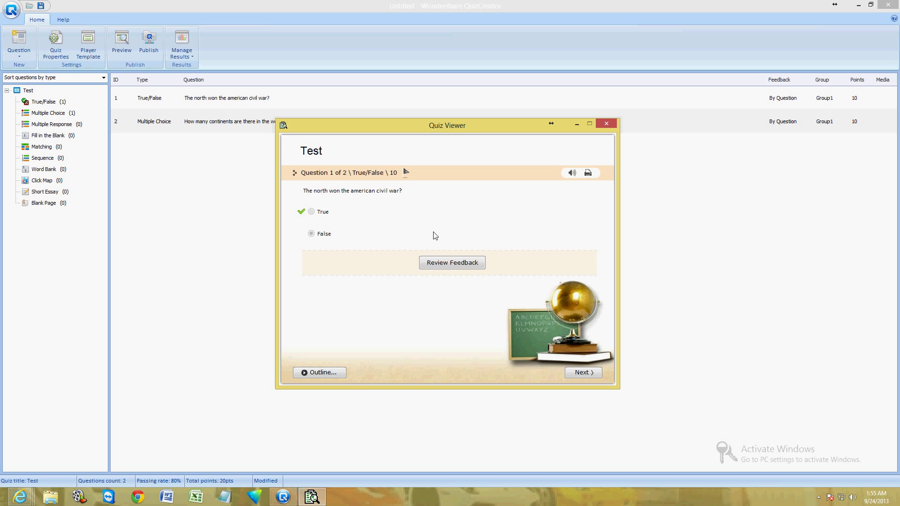
click(582, 372)
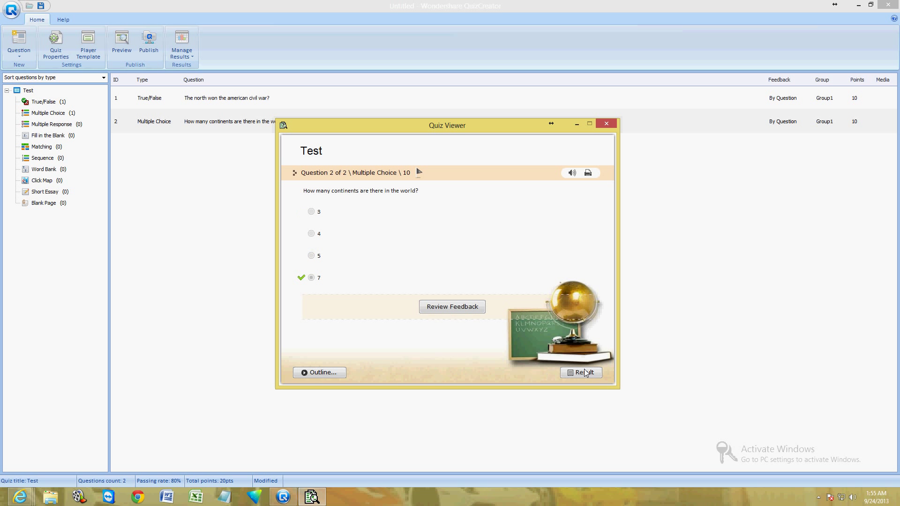
mouse_move(592, 139)
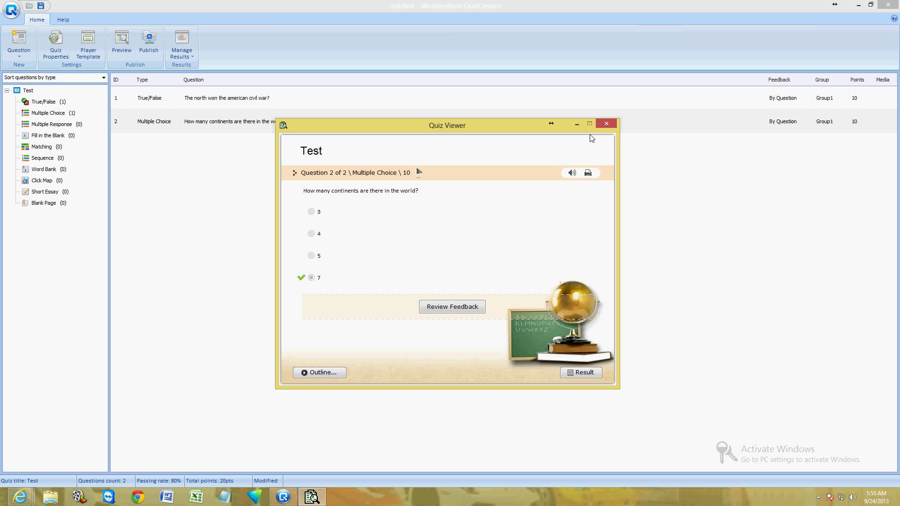
mouse_move(606, 124)
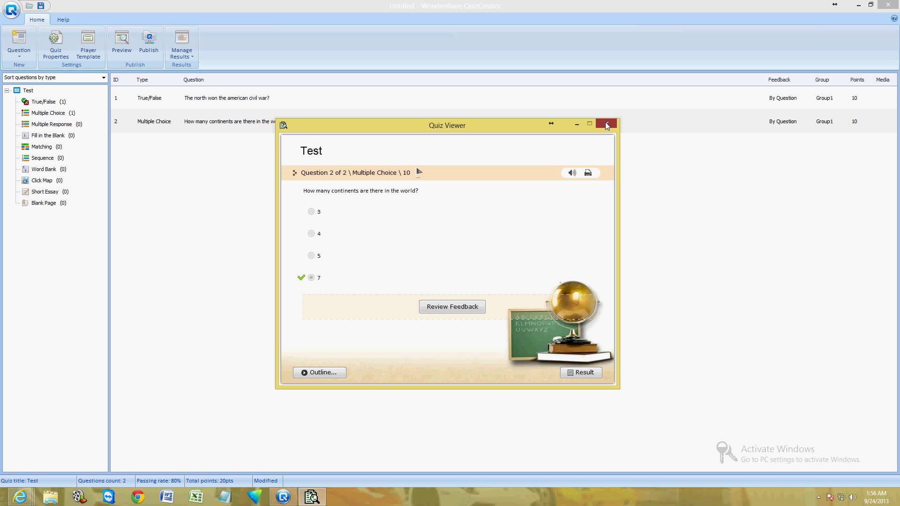
click(606, 124)
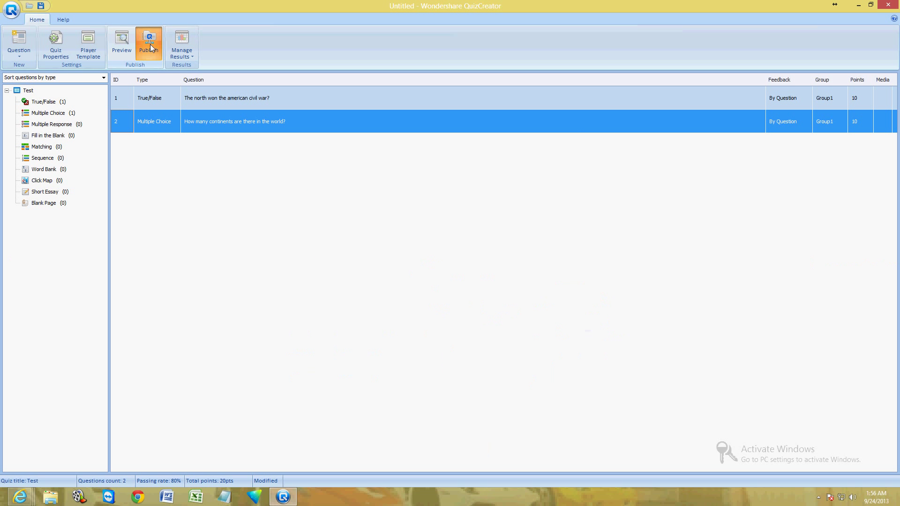
- Choose Publish to My Computer as a Word/Excel quiz
click(149, 43)
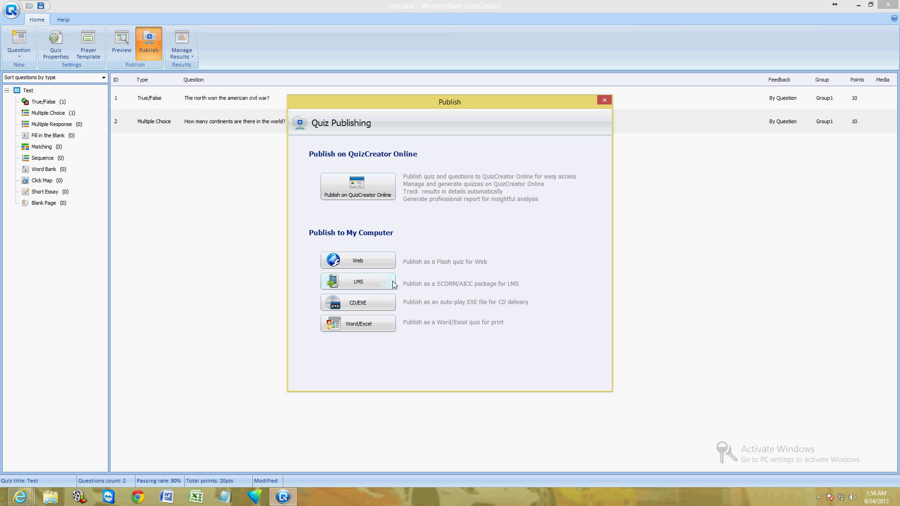
mouse_move(368, 316)
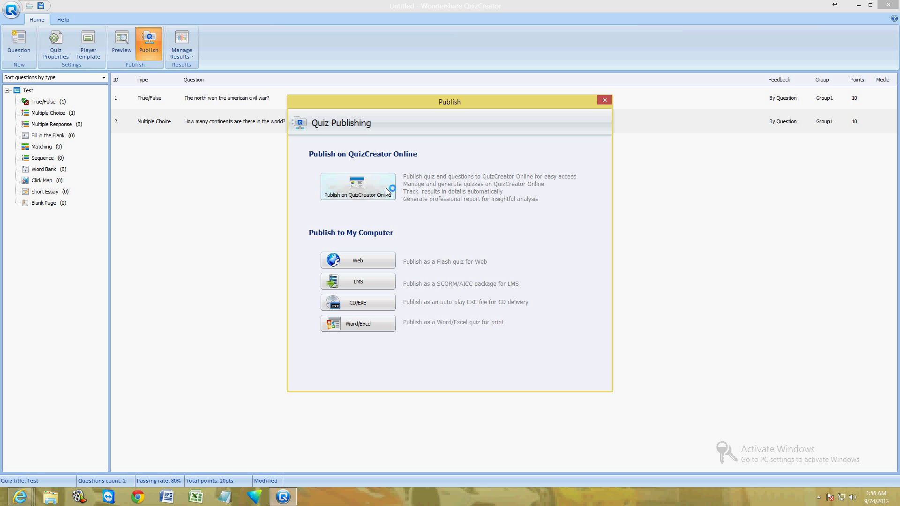
mouse_move(359, 234)
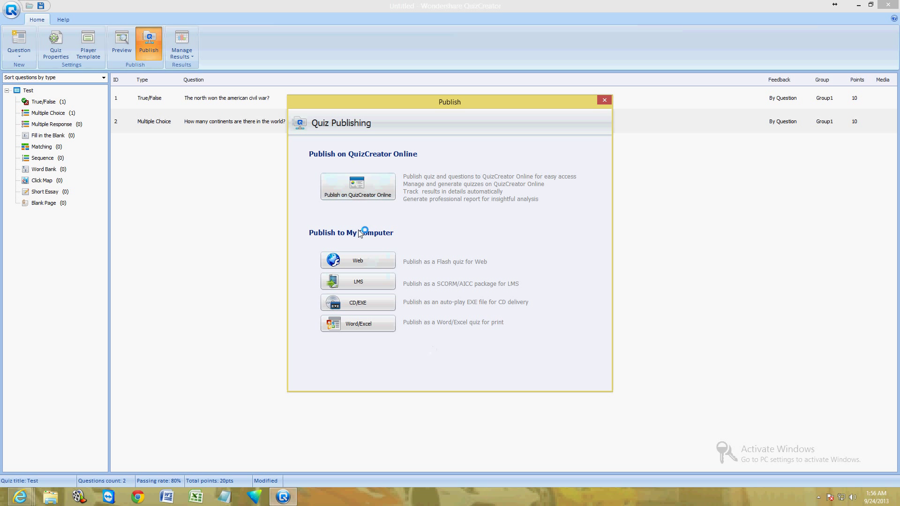
click(357, 323)
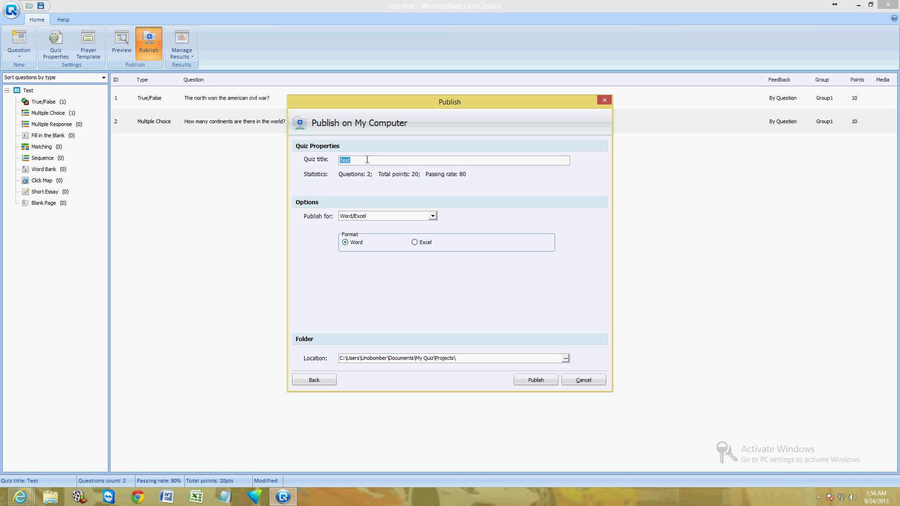
- Set the publish location to the Desktop, keep Word format, and start publishing
click(448, 357)
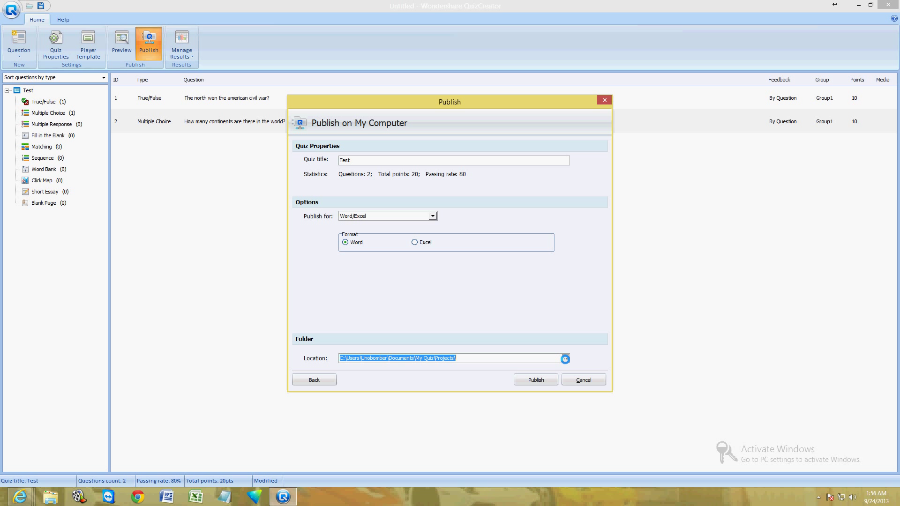
click(564, 358)
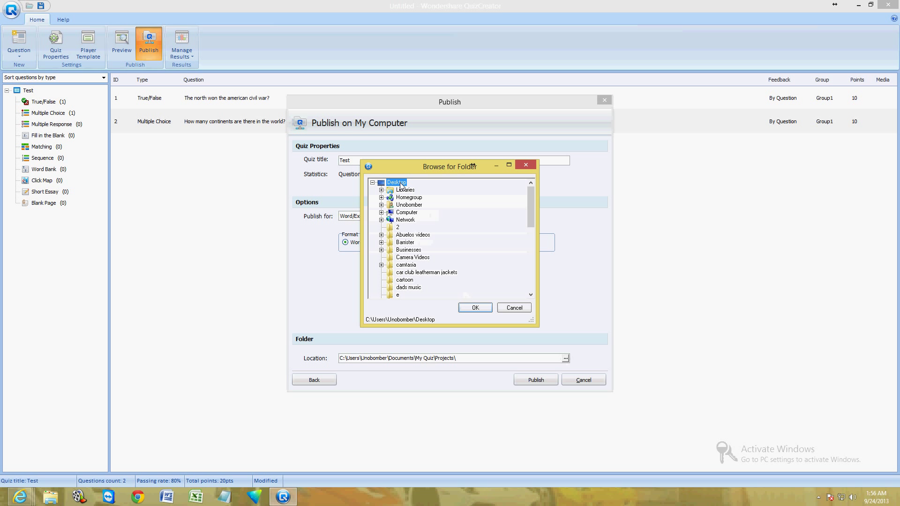
click(474, 308)
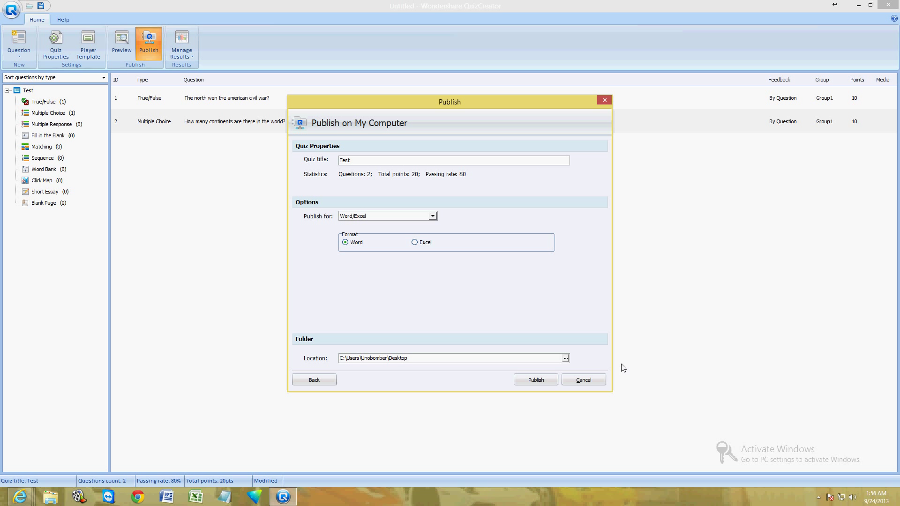
mouse_move(566, 363)
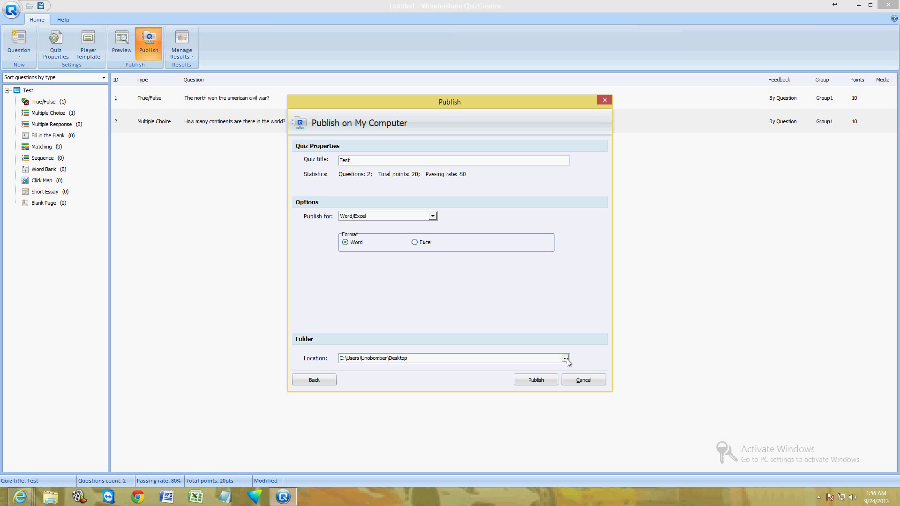
mouse_move(377, 244)
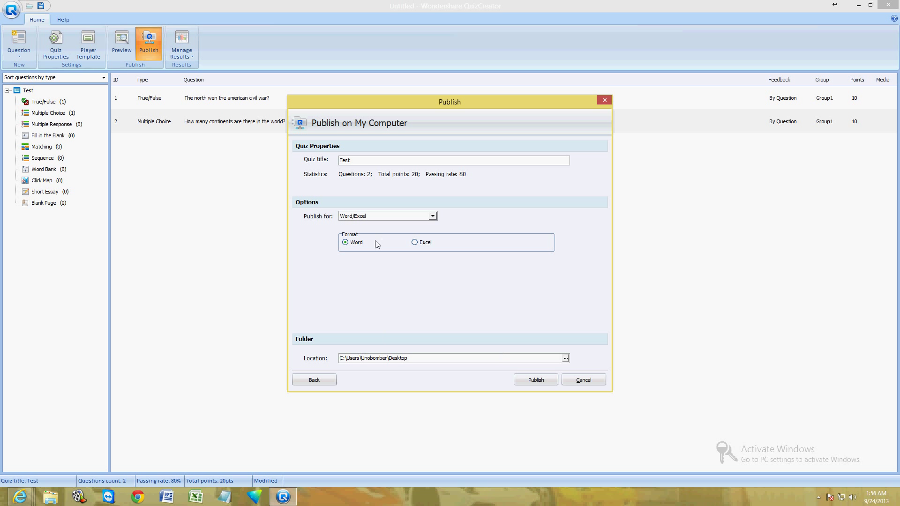
mouse_move(540, 383)
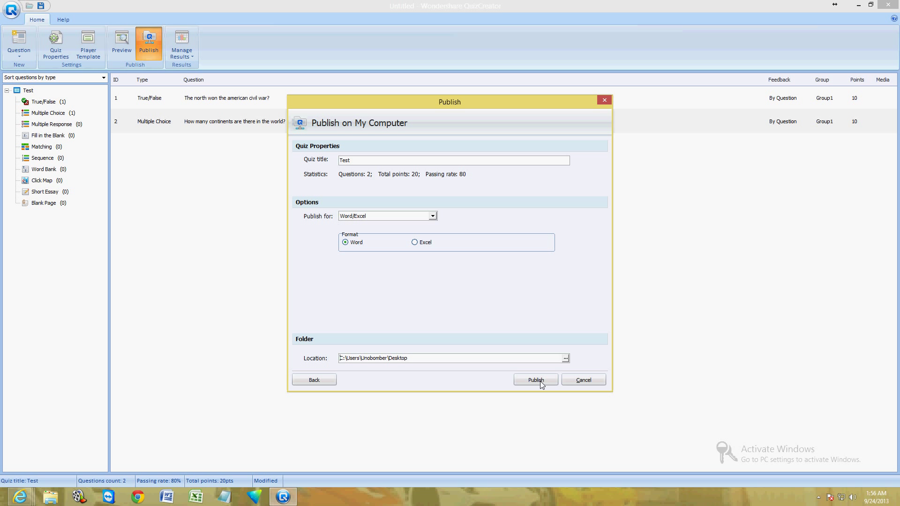
click(535, 379)
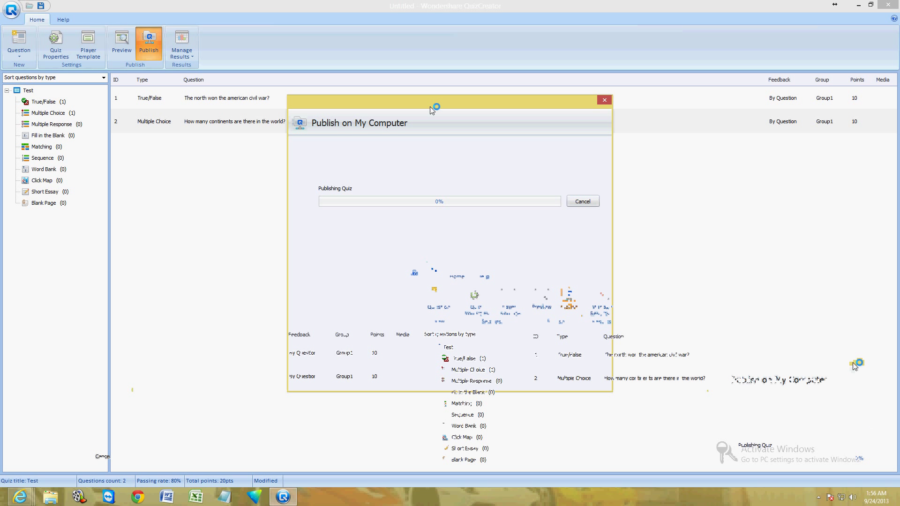
mouse_move(480, 152)
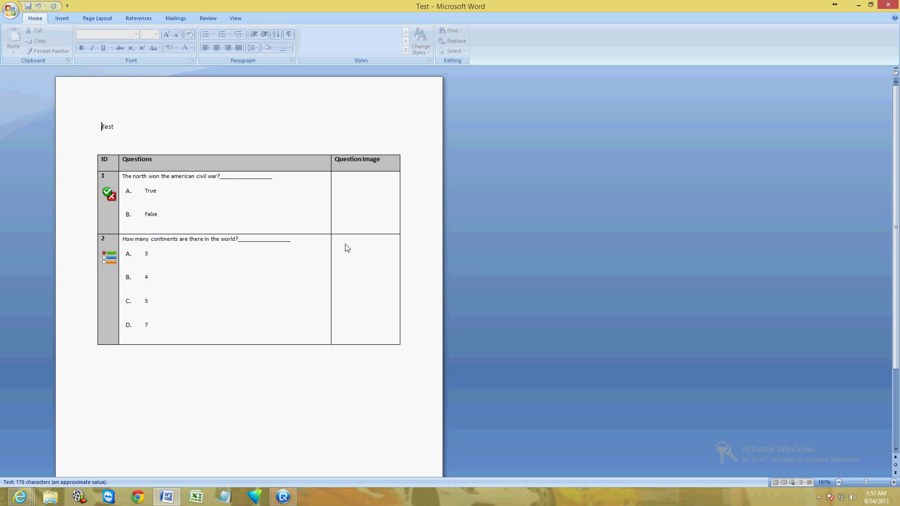
- Inspect the published quiz table in Word, then dismiss the Quiz Published message in QuizCreator
click(227, 176)
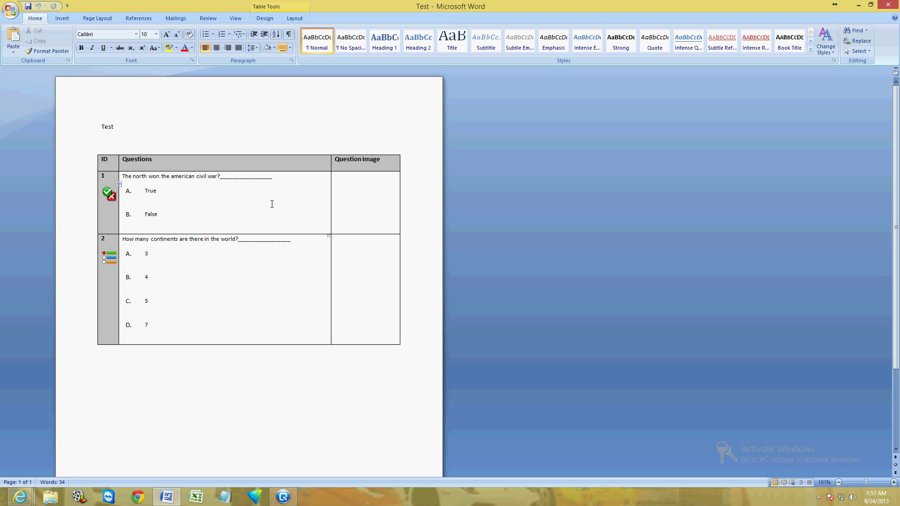
click(149, 199)
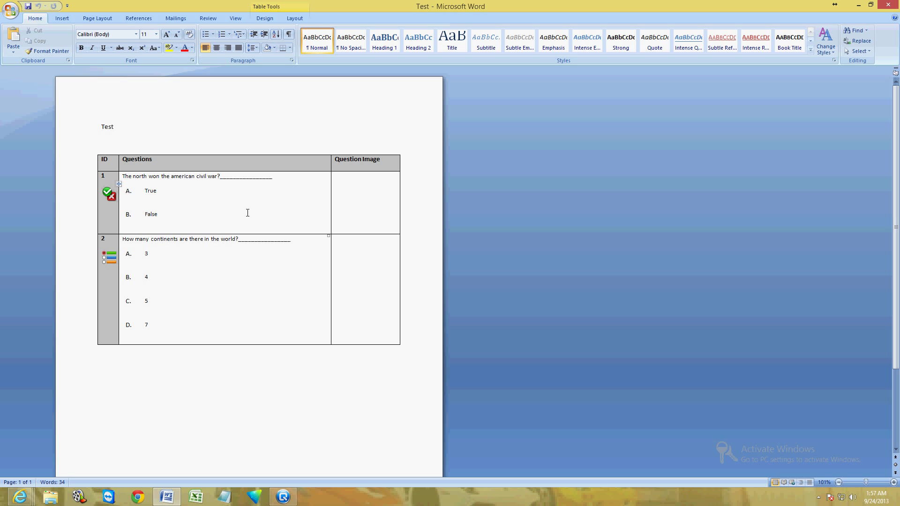
click(145, 198)
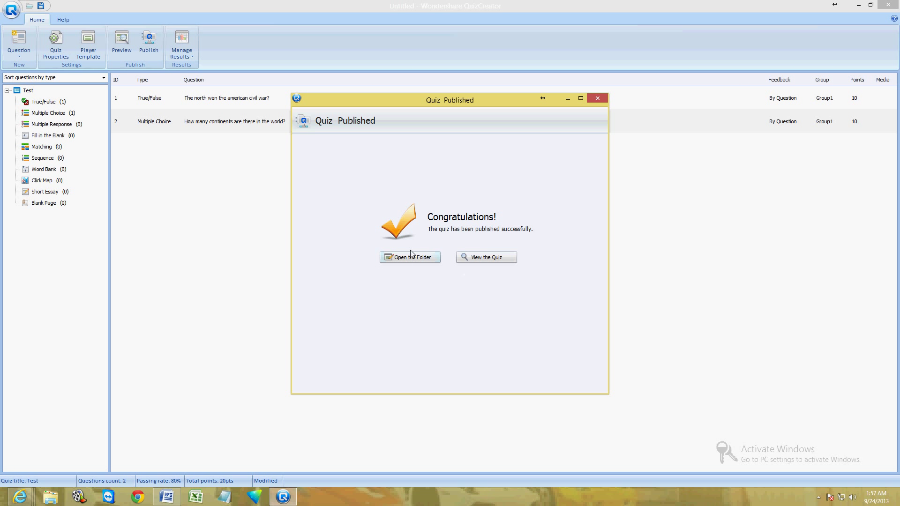
click(597, 98)
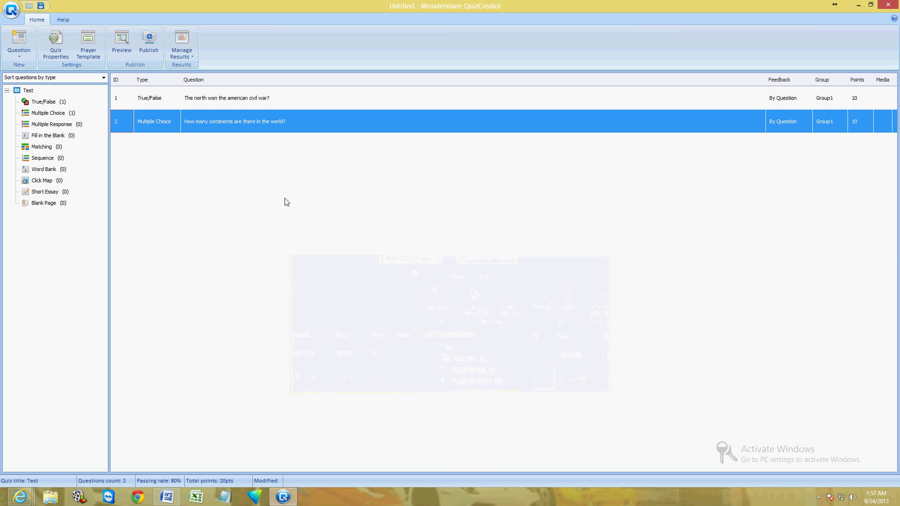